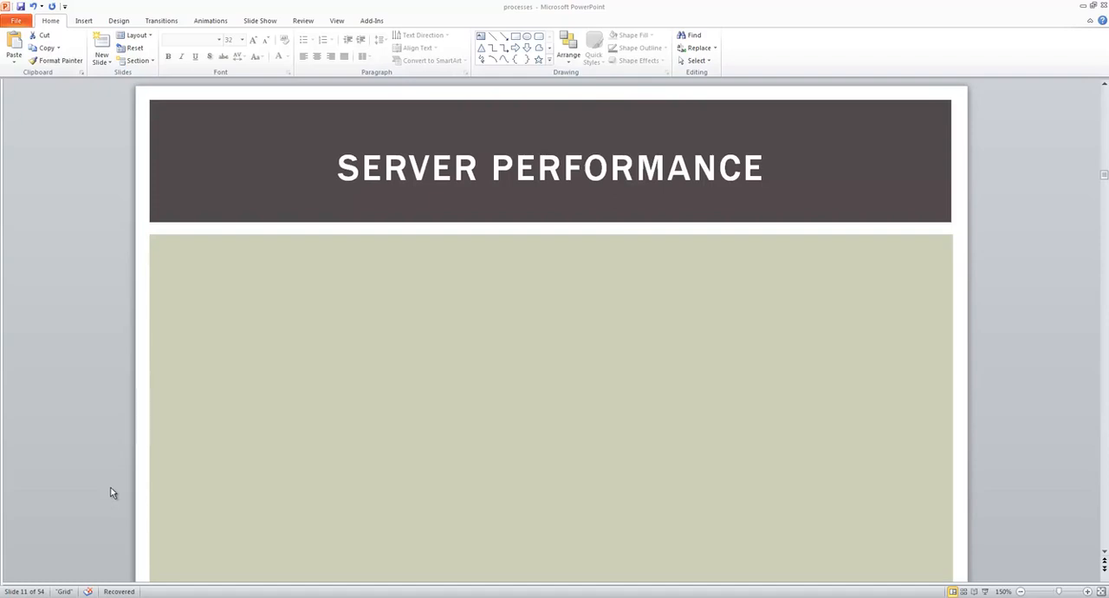
pyautogui.moveTo(346, 313)
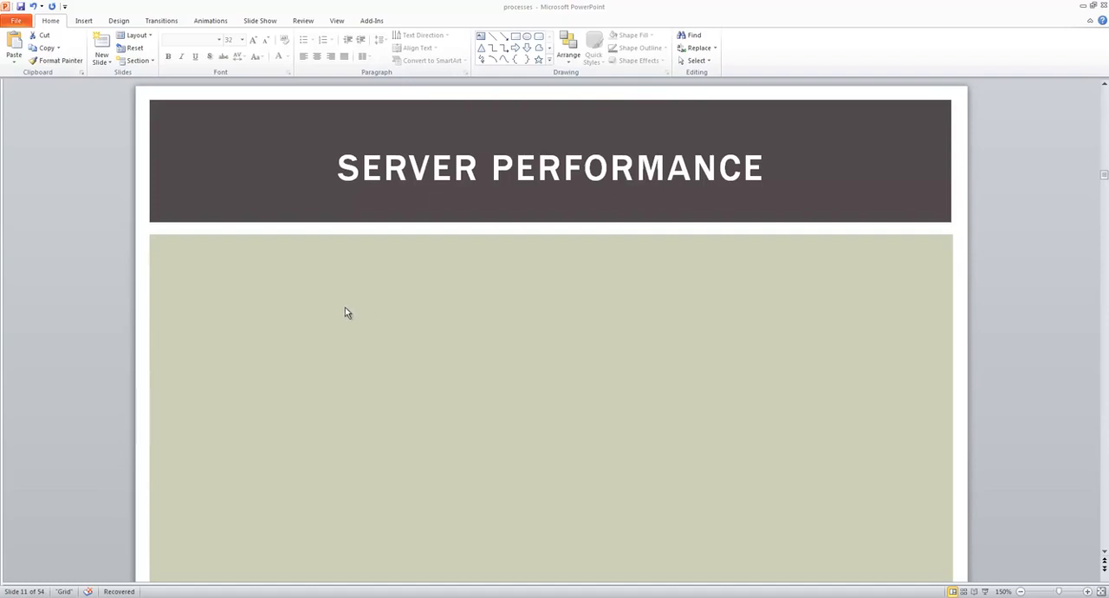
pyautogui.moveTo(212, 292)
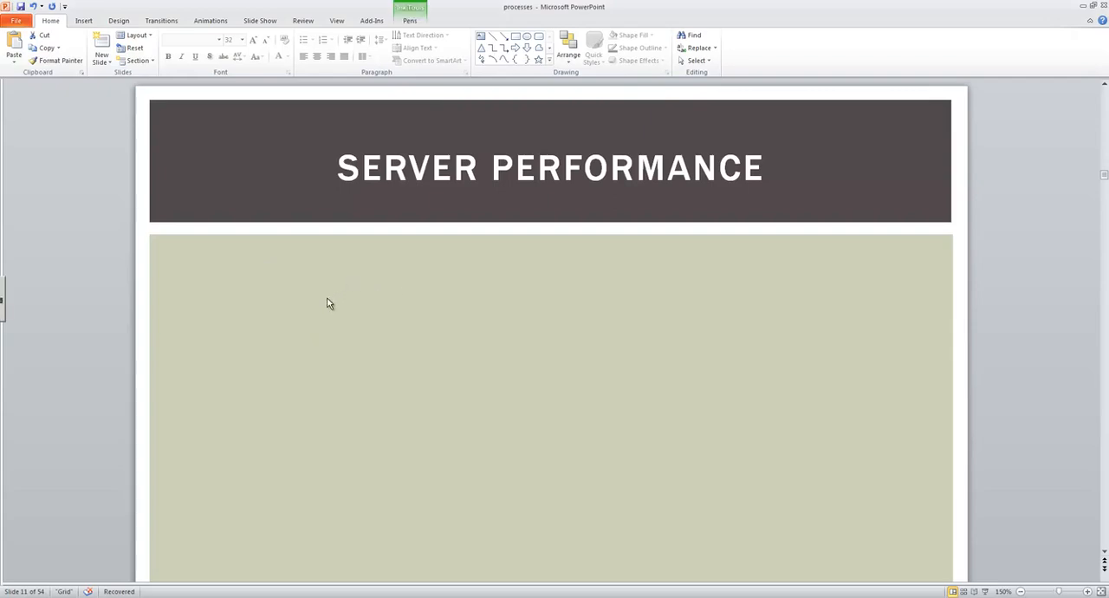
pyautogui.moveTo(340, 144)
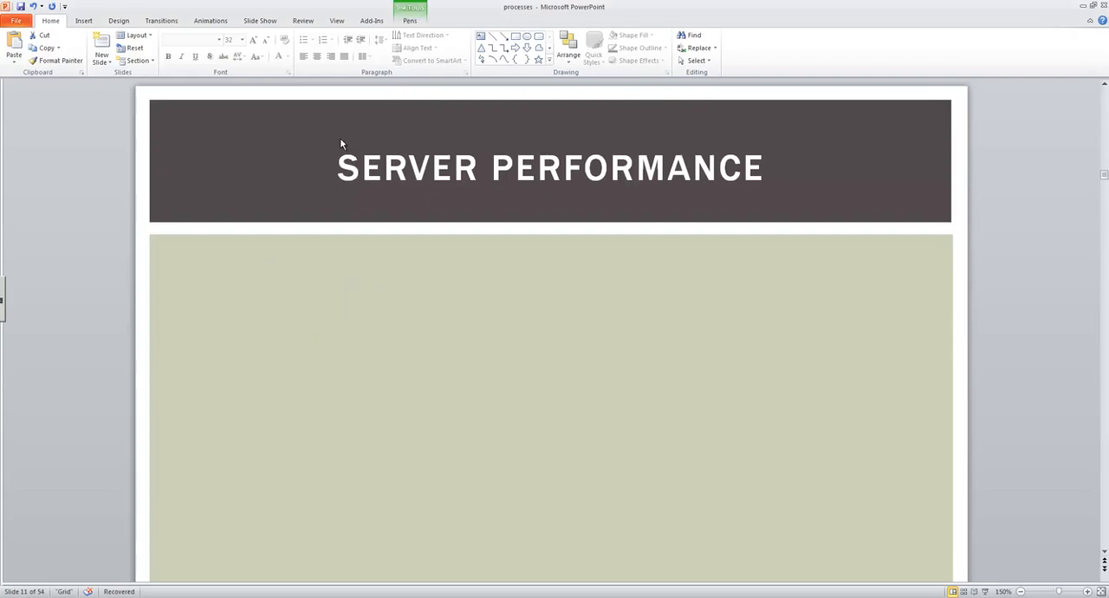
# Step: Switch the pen to red ink and handwrite 'vmstat' at the top left of the content area
pyautogui.click(409, 19)
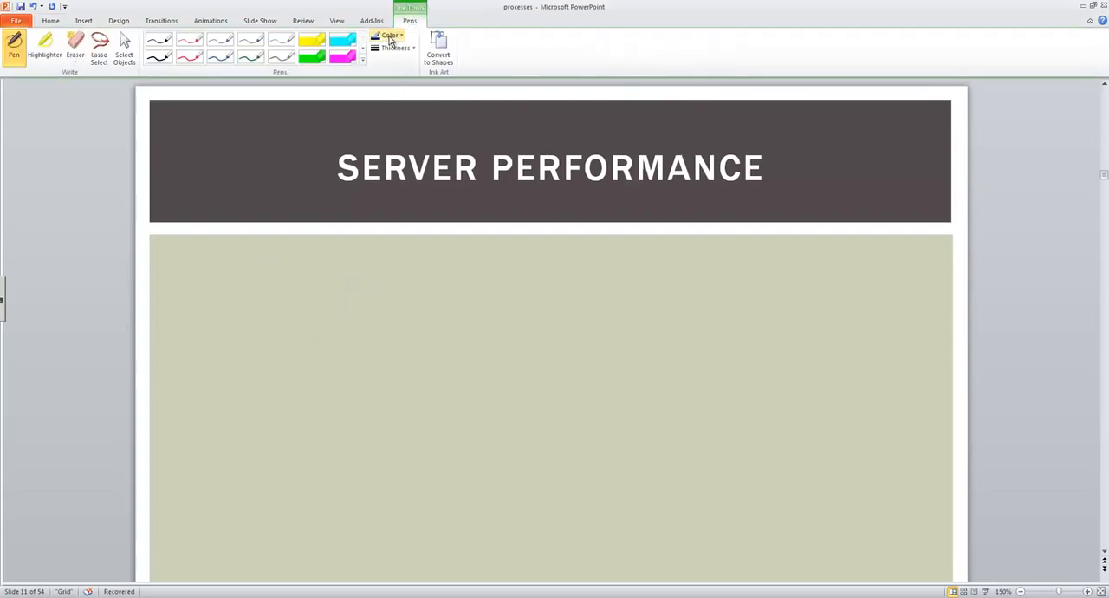
pyautogui.click(389, 35)
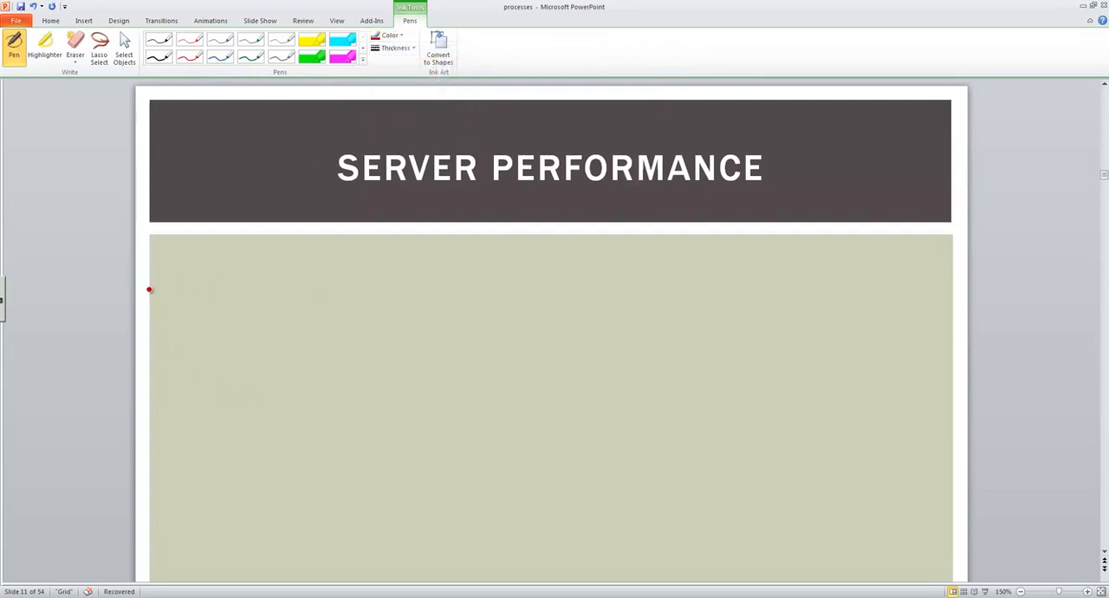
pyautogui.moveTo(165, 277); pyautogui.dragTo(230, 264)
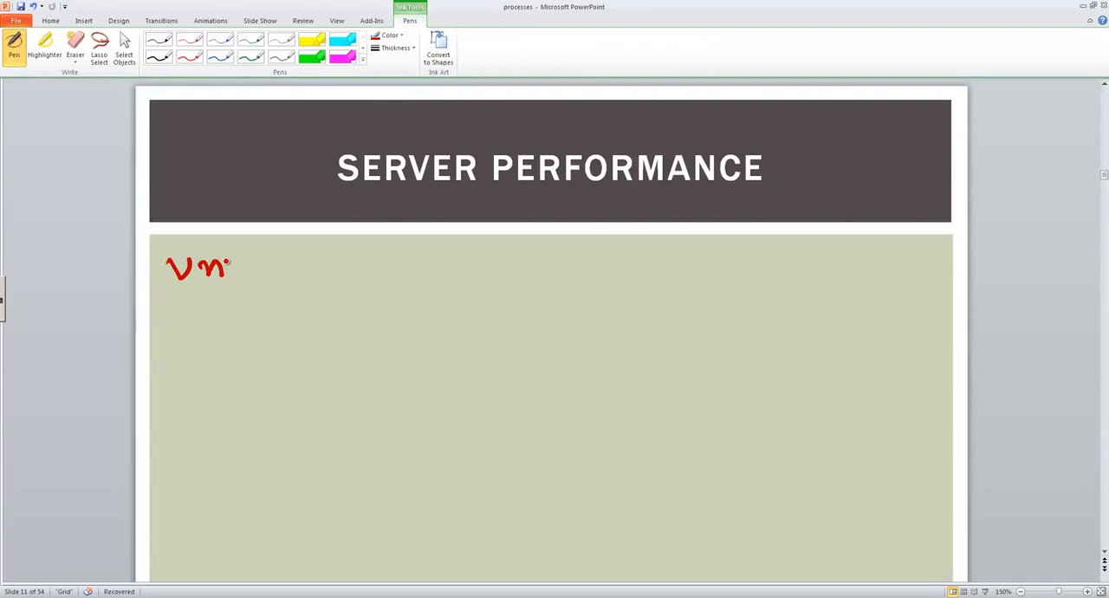
pyautogui.moveTo(230, 269); pyautogui.dragTo(312, 264)
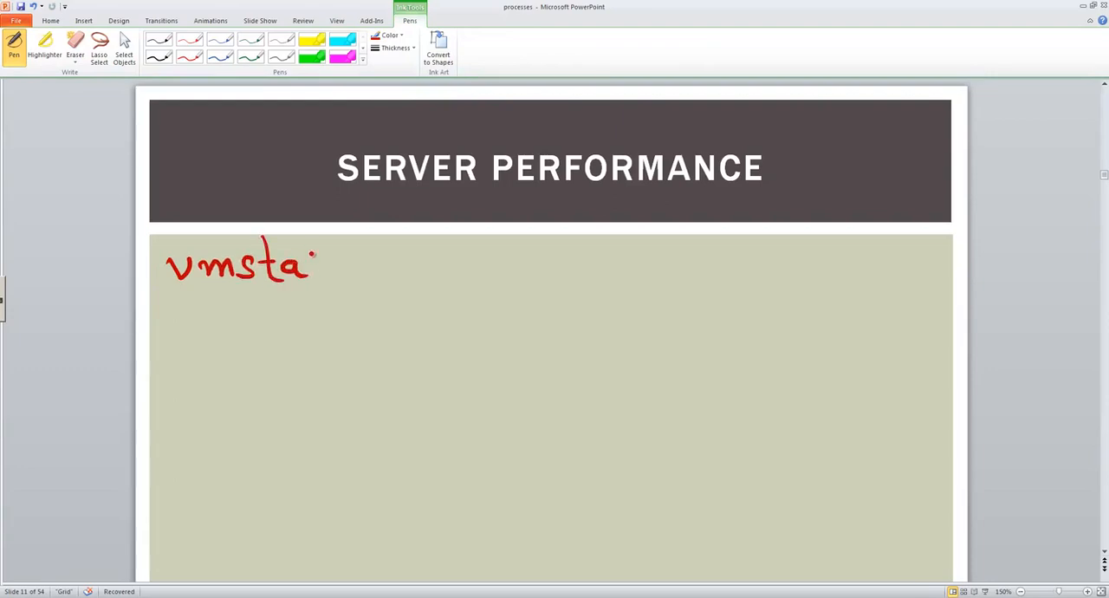
pyautogui.moveTo(308, 260); pyautogui.dragTo(338, 277)
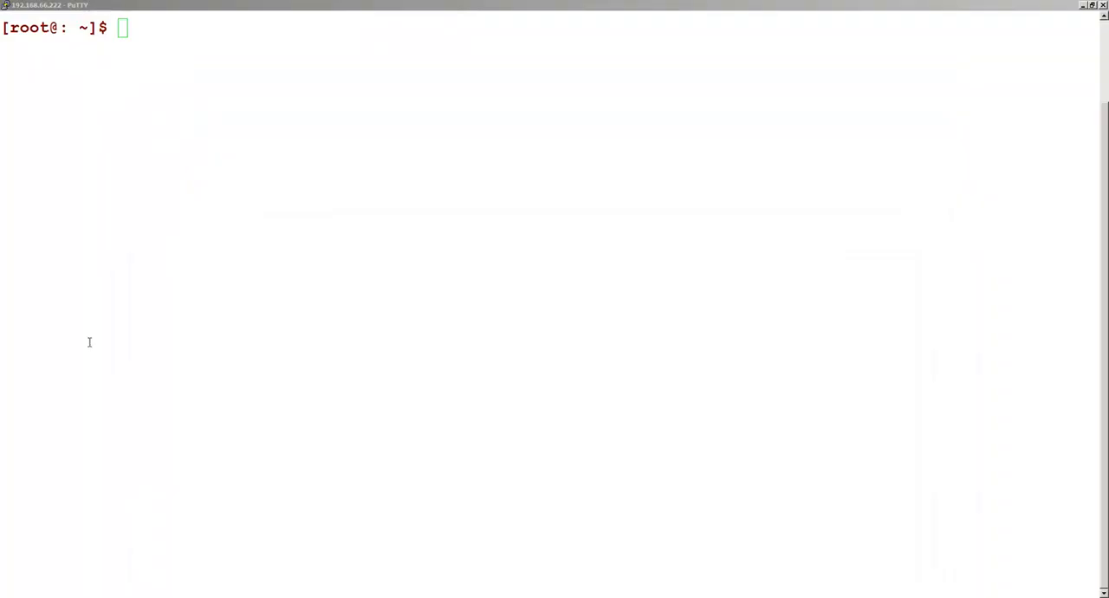
# Step: Enter 'v' at the PuTTY root prompt, then return to the PowerPoint slide
pyautogui.write('v')
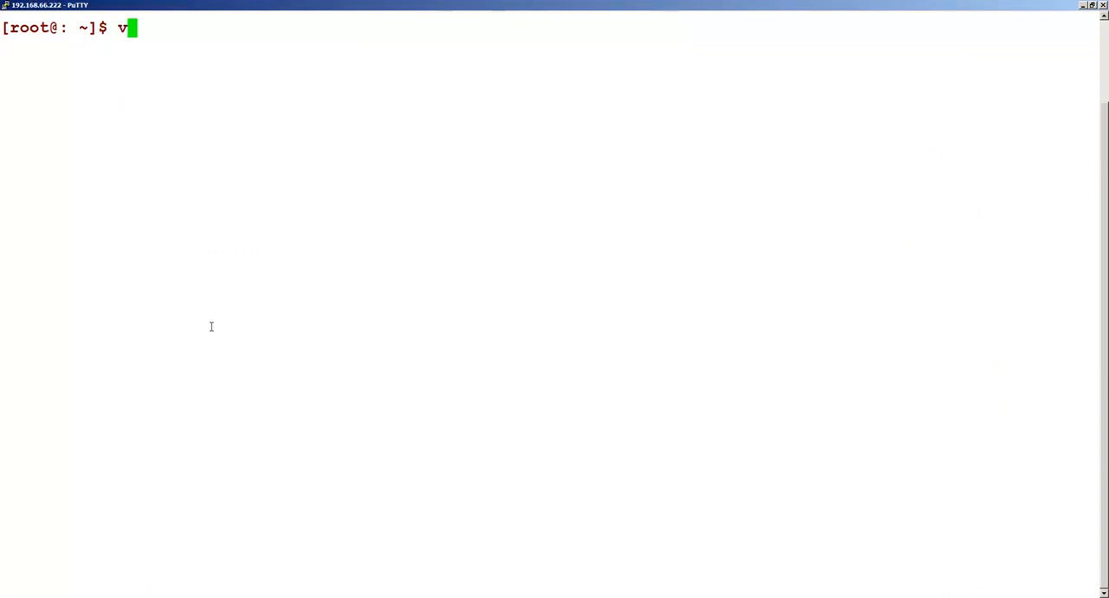
pyautogui.press('Return')
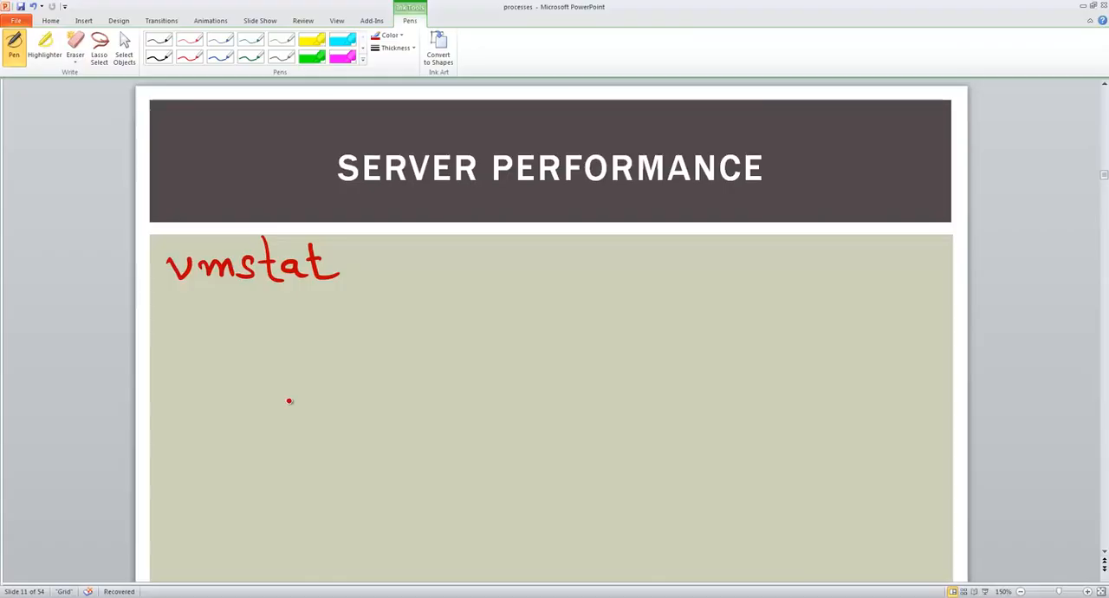
# Step: Switch to object selection and widen the vmstat output box so each row fits one line
pyautogui.click(124, 47)
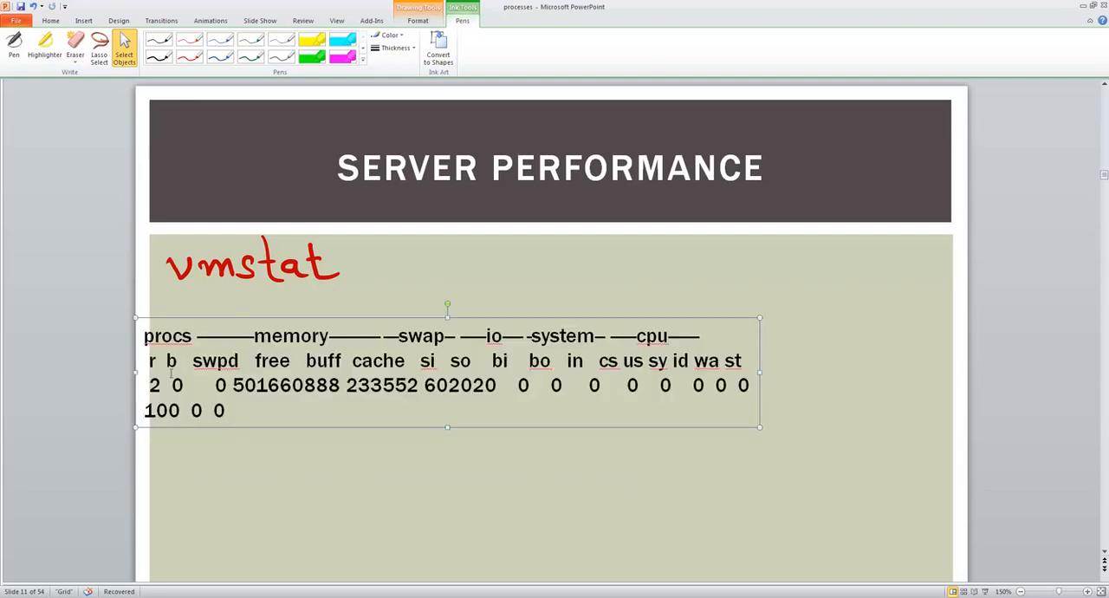
pyautogui.moveTo(781, 371)
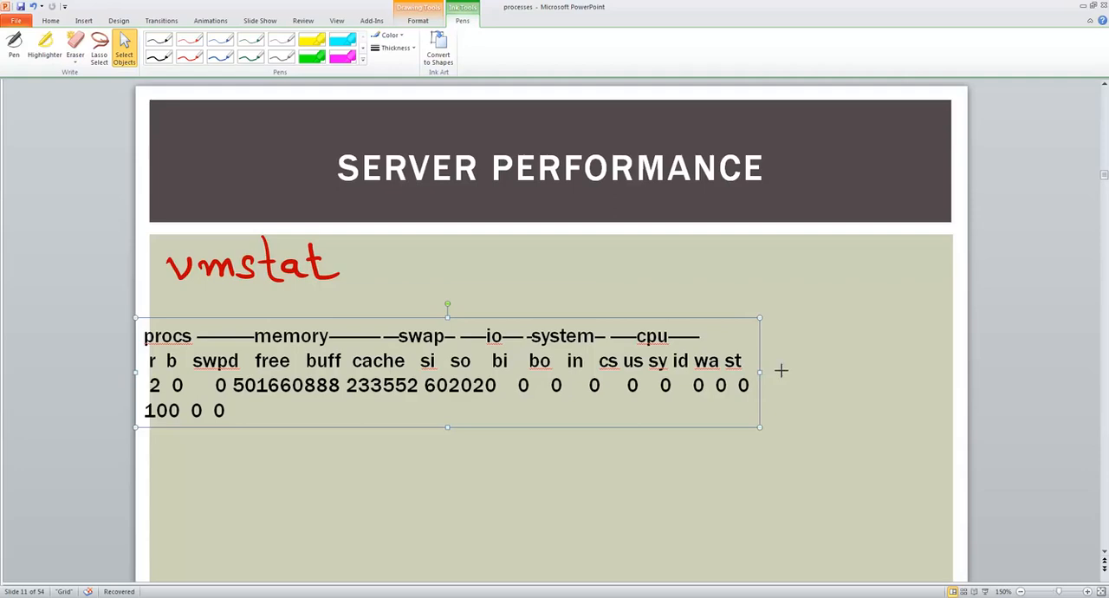
pyautogui.moveTo(760, 371); pyautogui.dragTo(1016, 364)
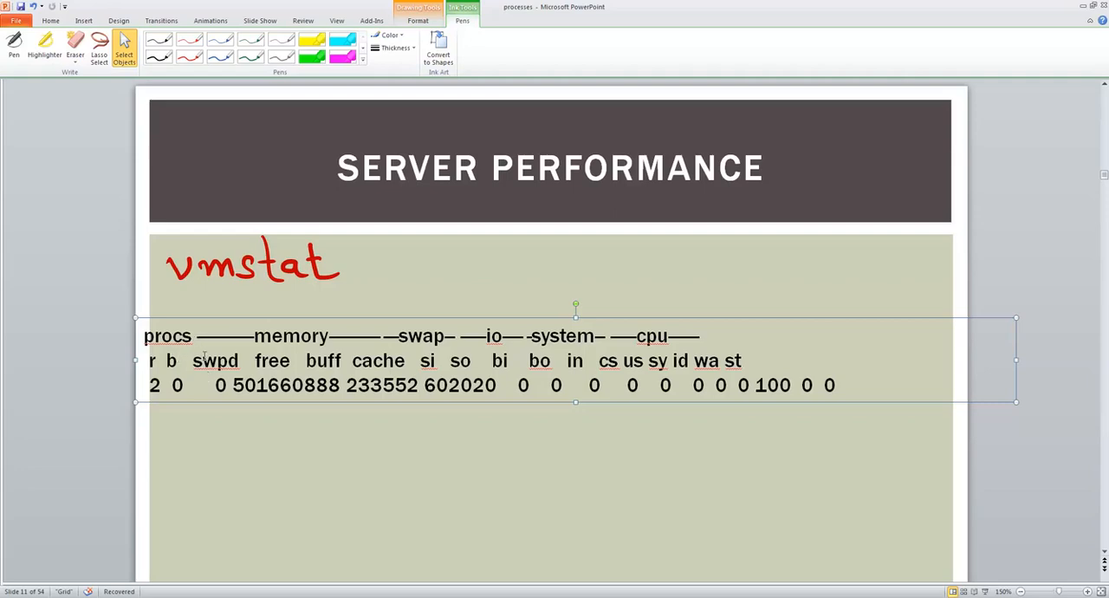
pyautogui.moveTo(356, 142)
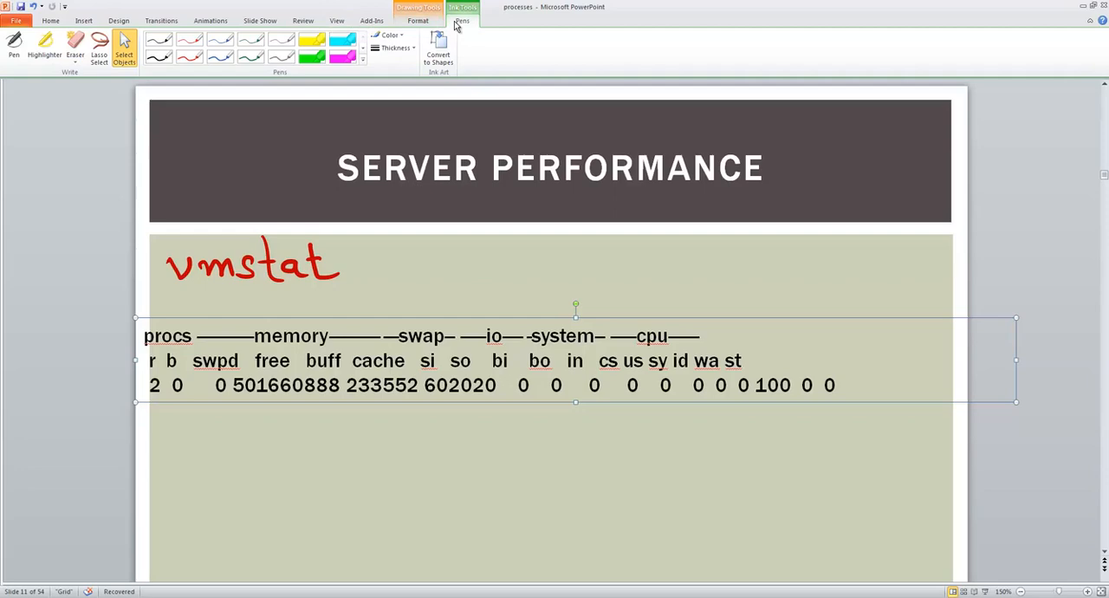
# Step: Give the vmstat output box a red Standard Colors outline, then return to the Pen
pyautogui.click(388, 35)
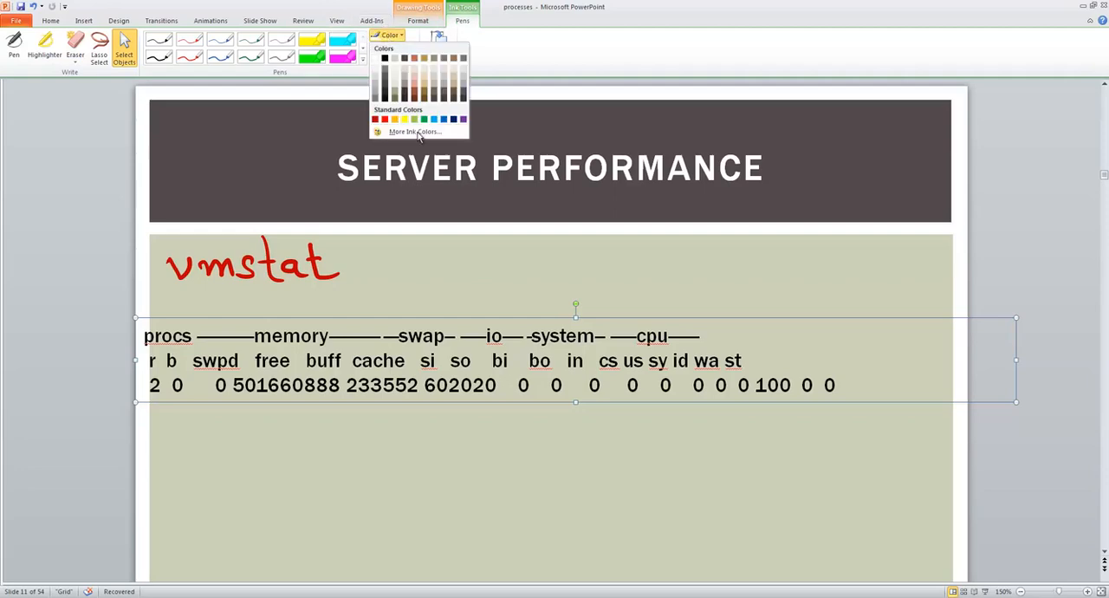
pyautogui.click(415, 119)
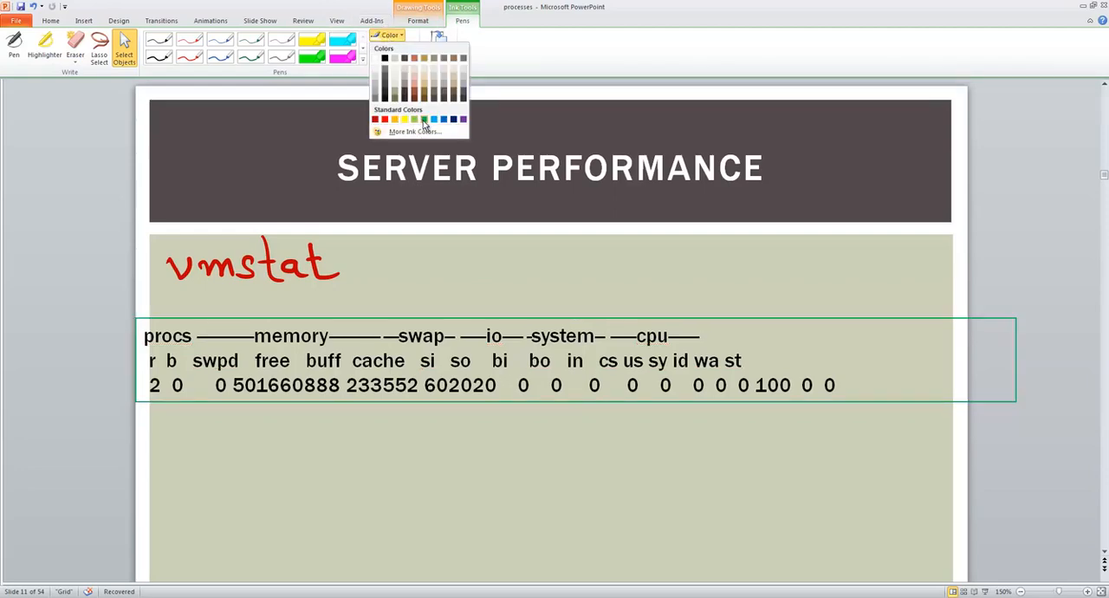
pyautogui.click(376, 119)
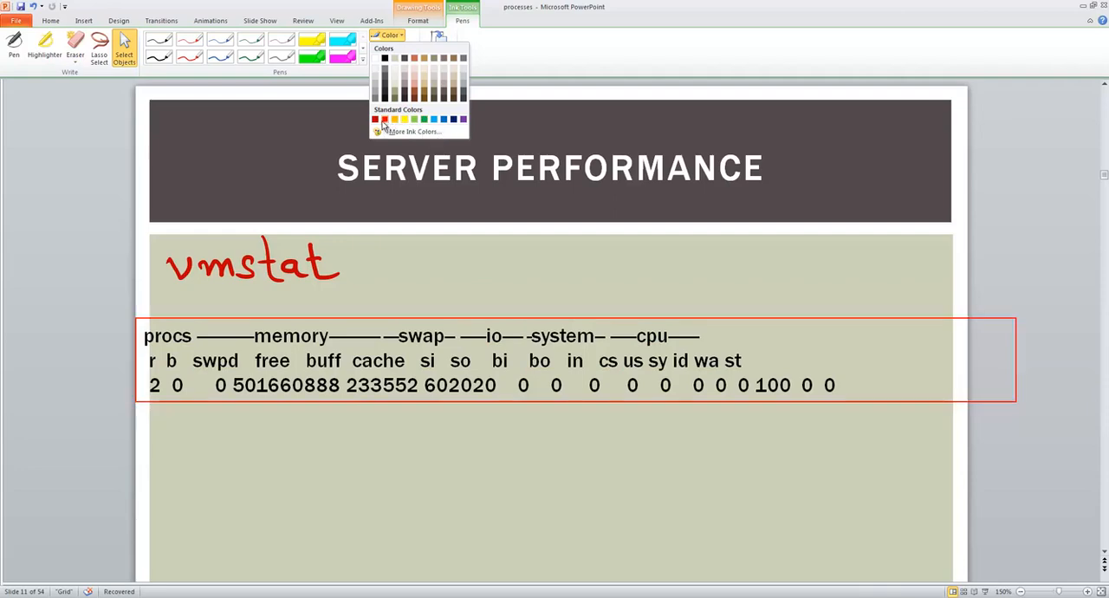
pyautogui.click(215, 314)
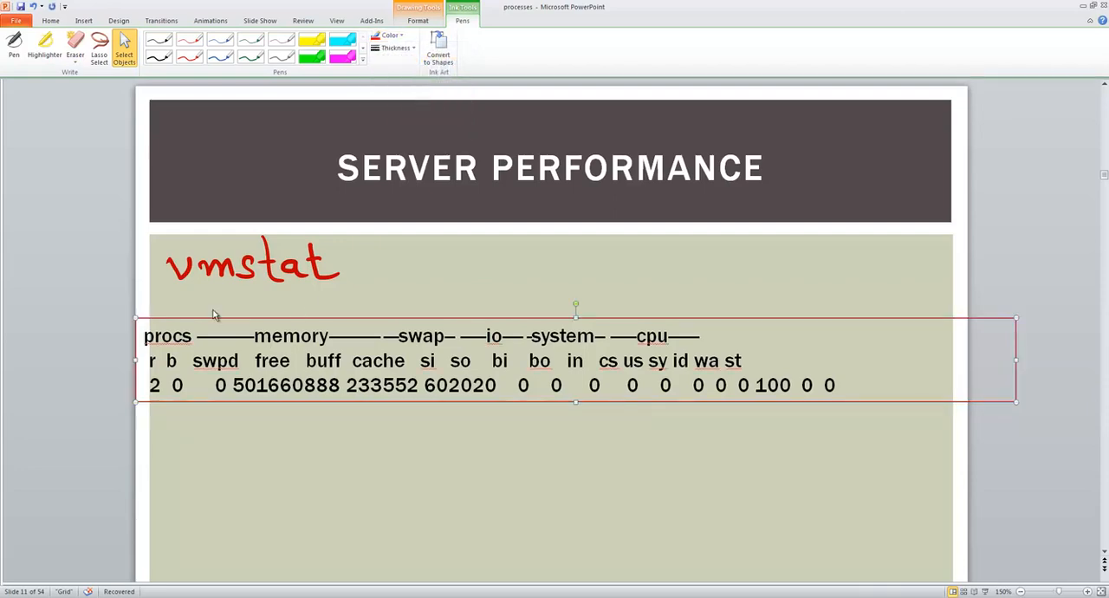
pyautogui.moveTo(319, 309)
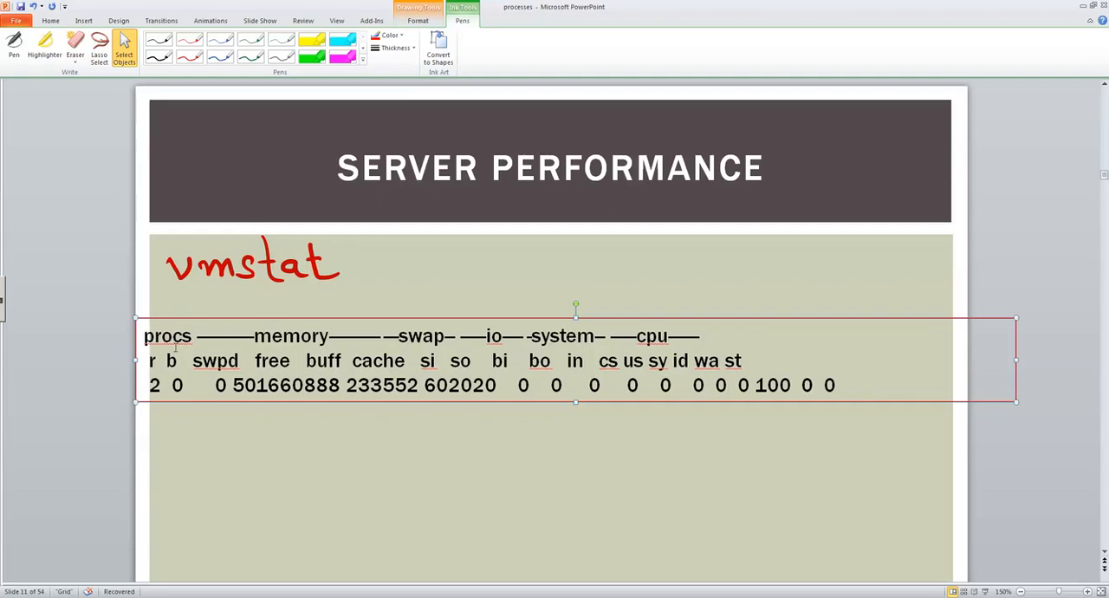
pyautogui.moveTo(123, 359)
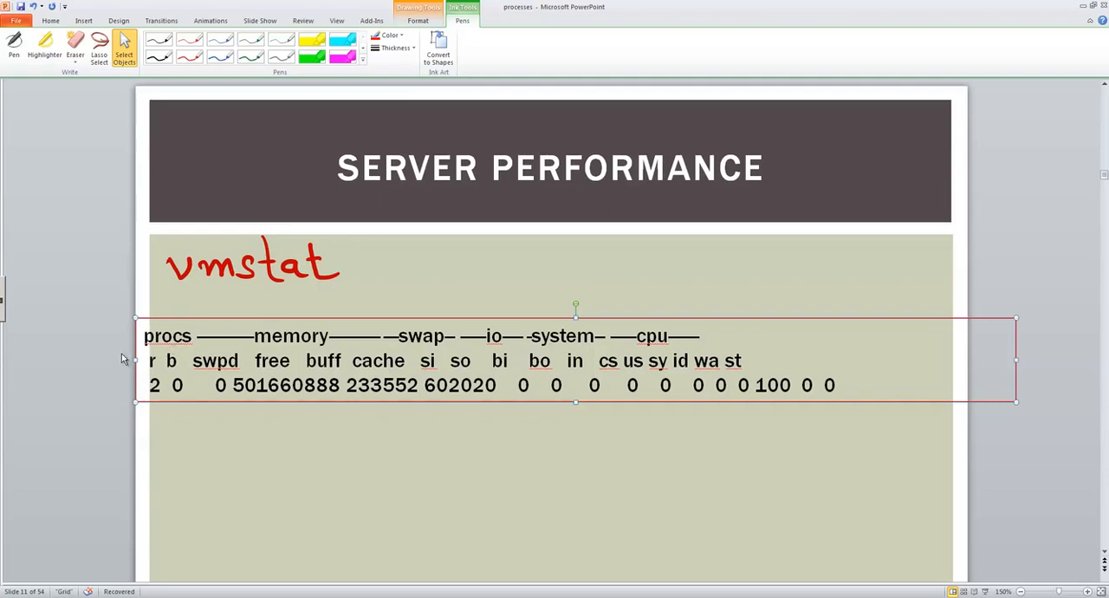
pyautogui.moveTo(206, 296)
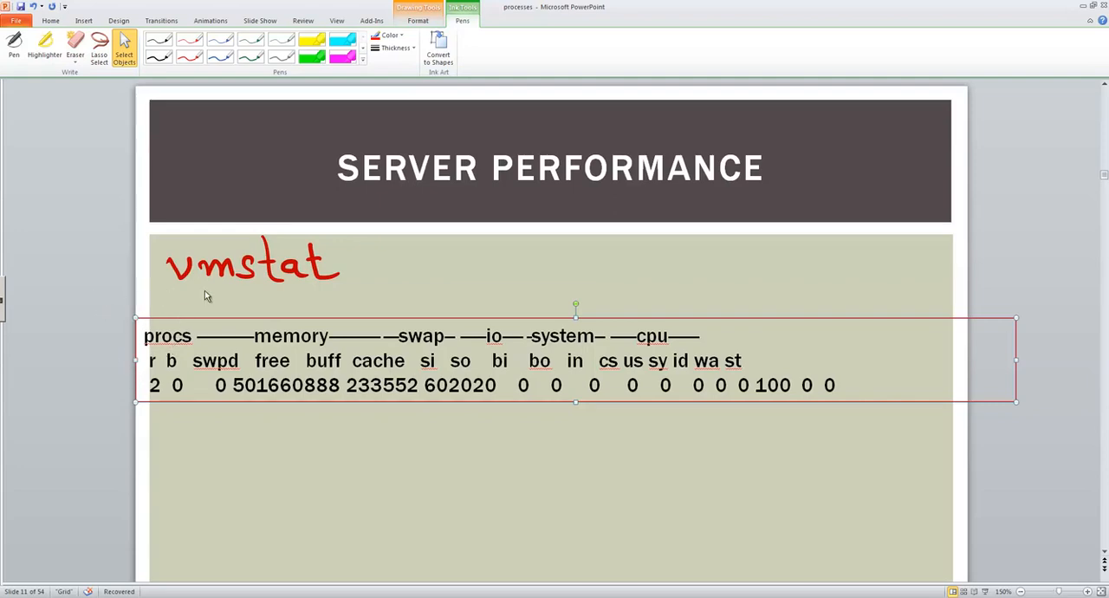
pyautogui.click(388, 34)
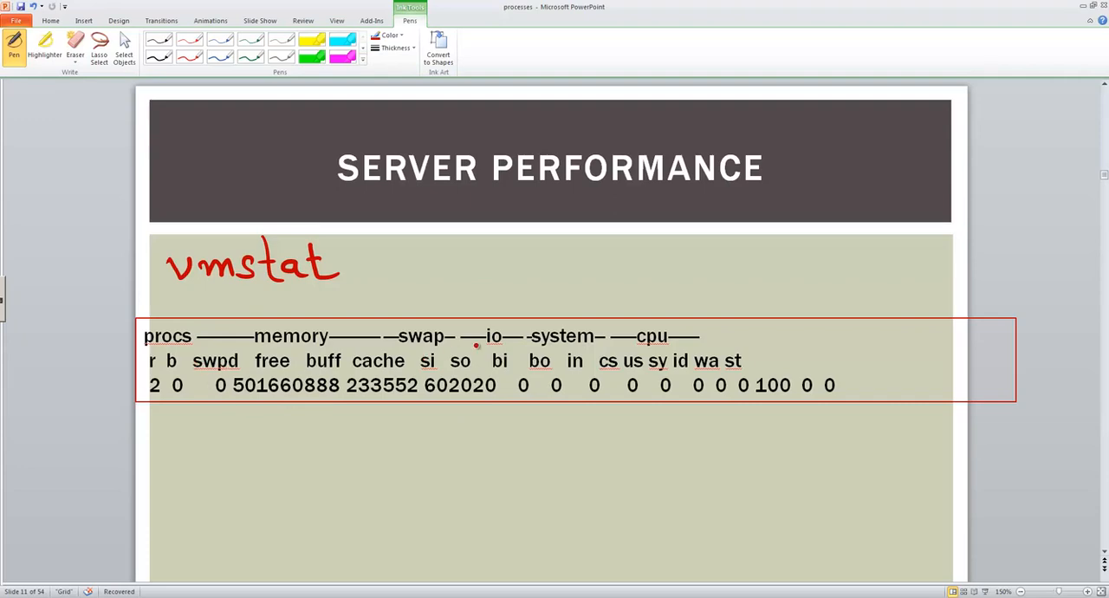
pyautogui.moveTo(79, 353)
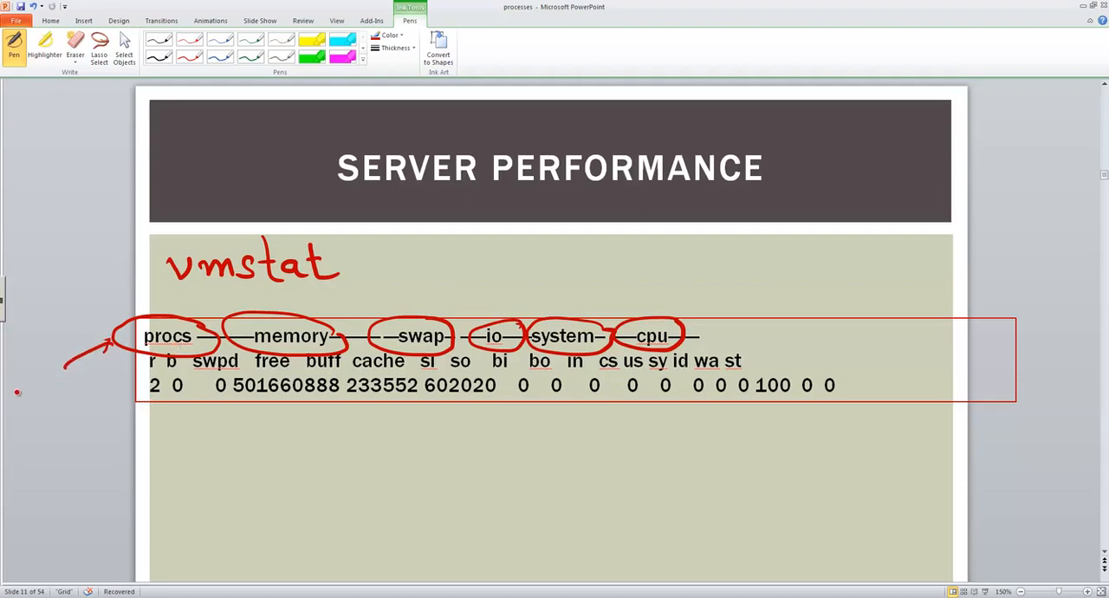
# Step: Finish handwriting 'CPU' beside the arrow and mark the b column with a line and question mark
pyautogui.moveTo(8, 390); pyautogui.dragTo(61, 394)
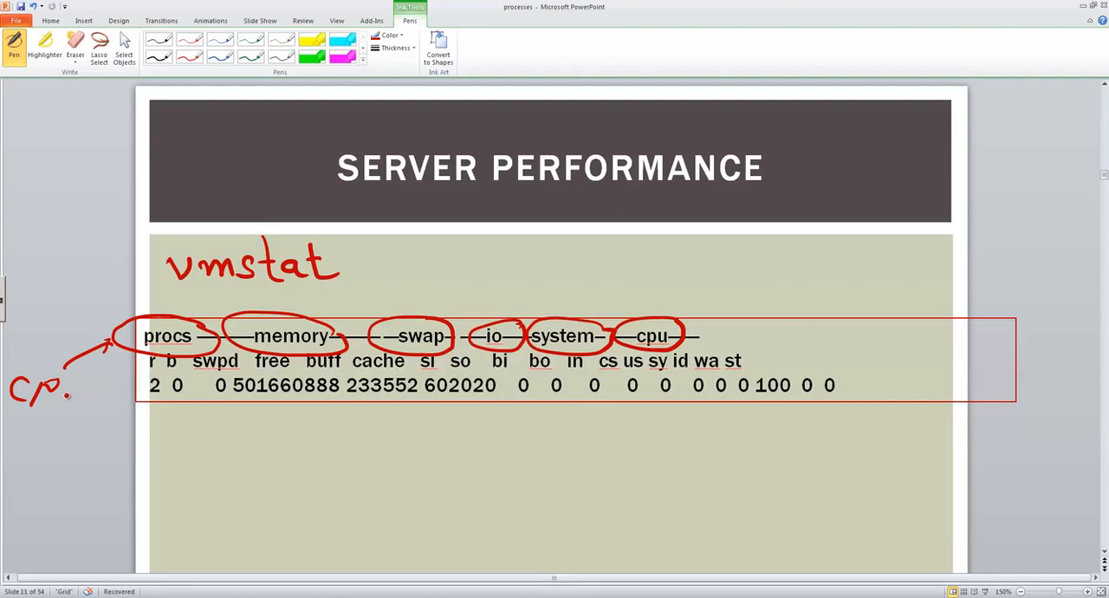
pyautogui.moveTo(78, 382); pyautogui.dragTo(65, 421)
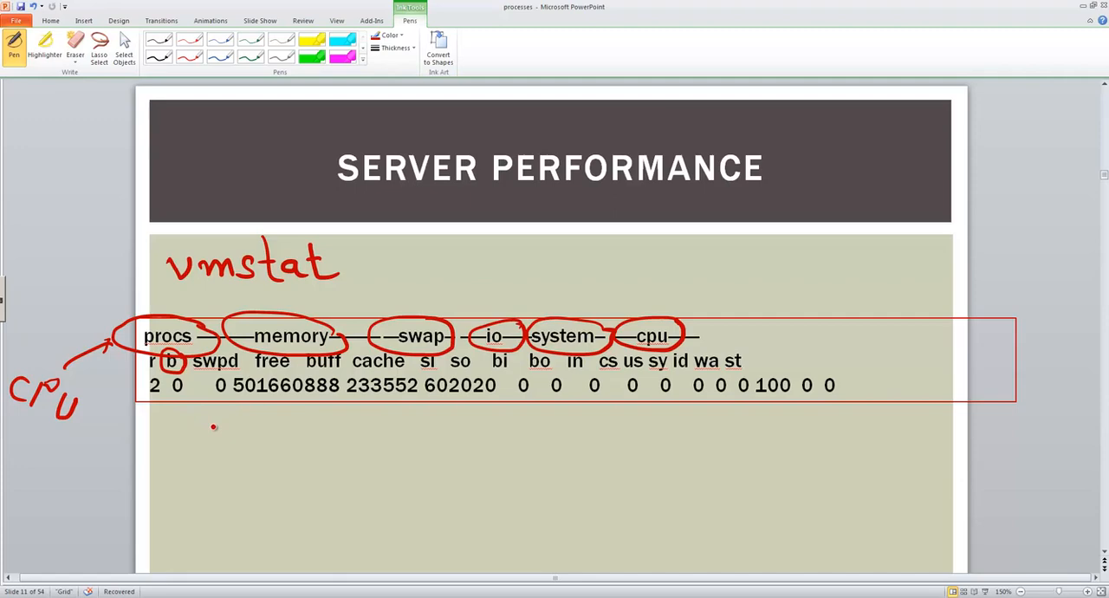
pyautogui.moveTo(171, 407); pyautogui.dragTo(171, 442)
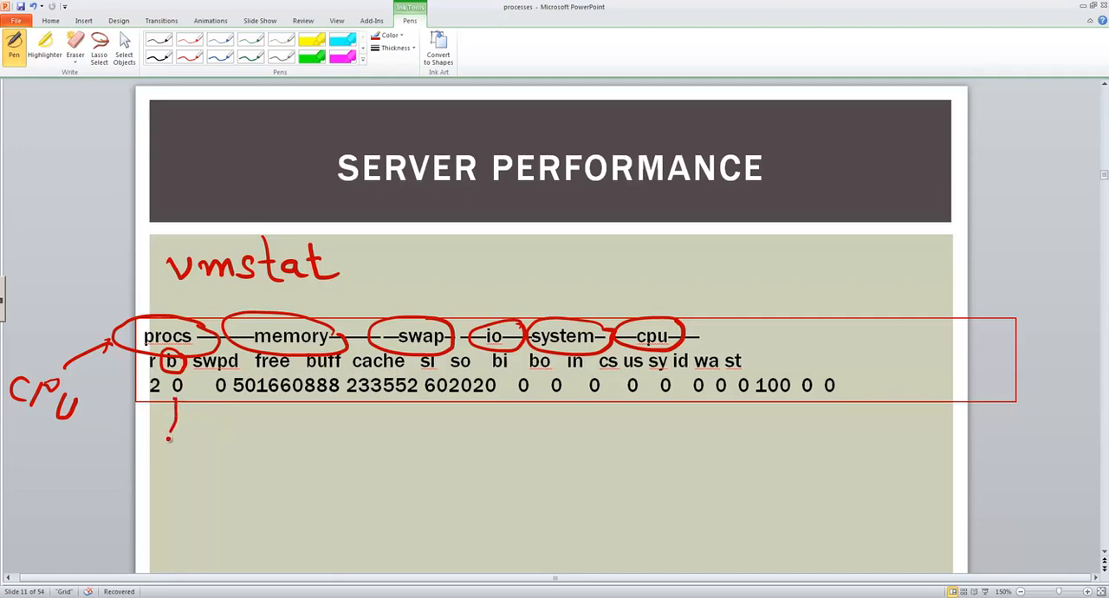
pyautogui.moveTo(169, 442); pyautogui.dragTo(178, 407)
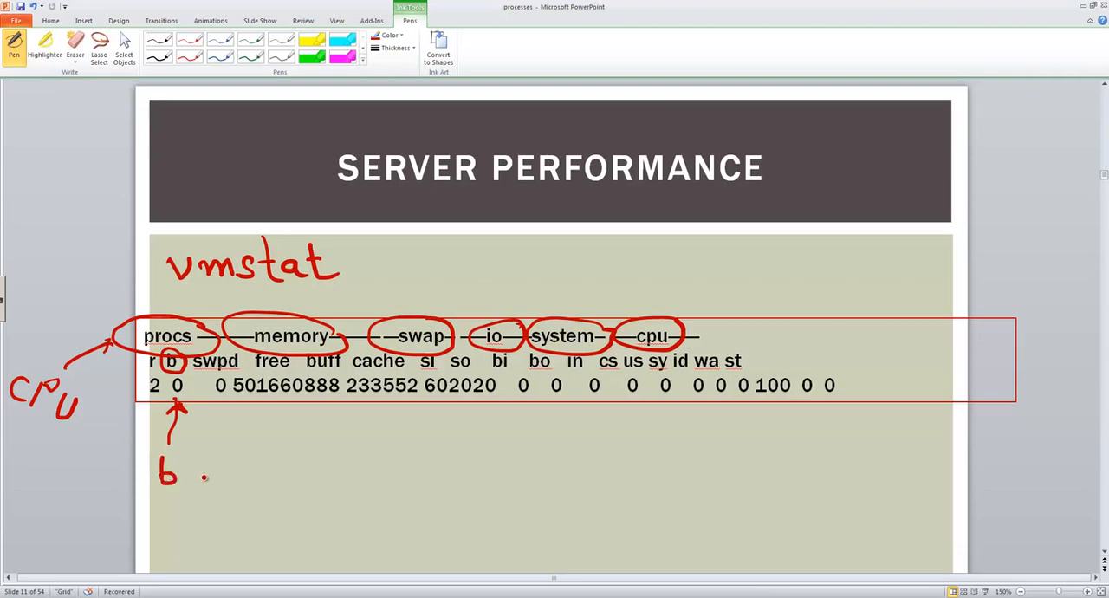
# Step: Handwrite 'b > 0 → CPU is insufficient' in red below the table
pyautogui.moveTo(186, 481); pyautogui.dragTo(247, 481)
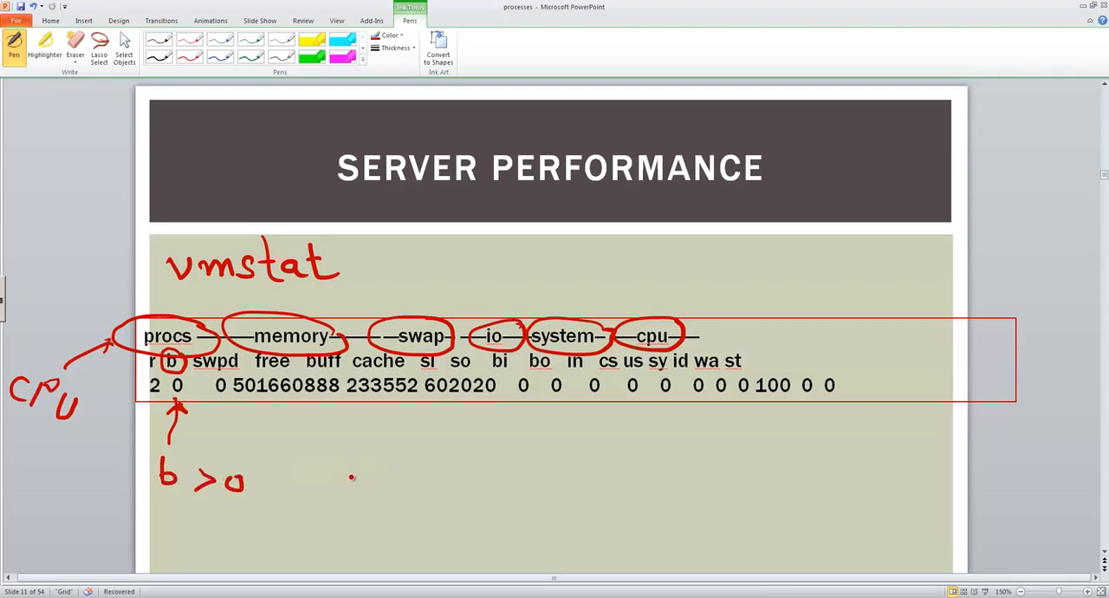
pyautogui.moveTo(303, 479); pyautogui.dragTo(342, 479)
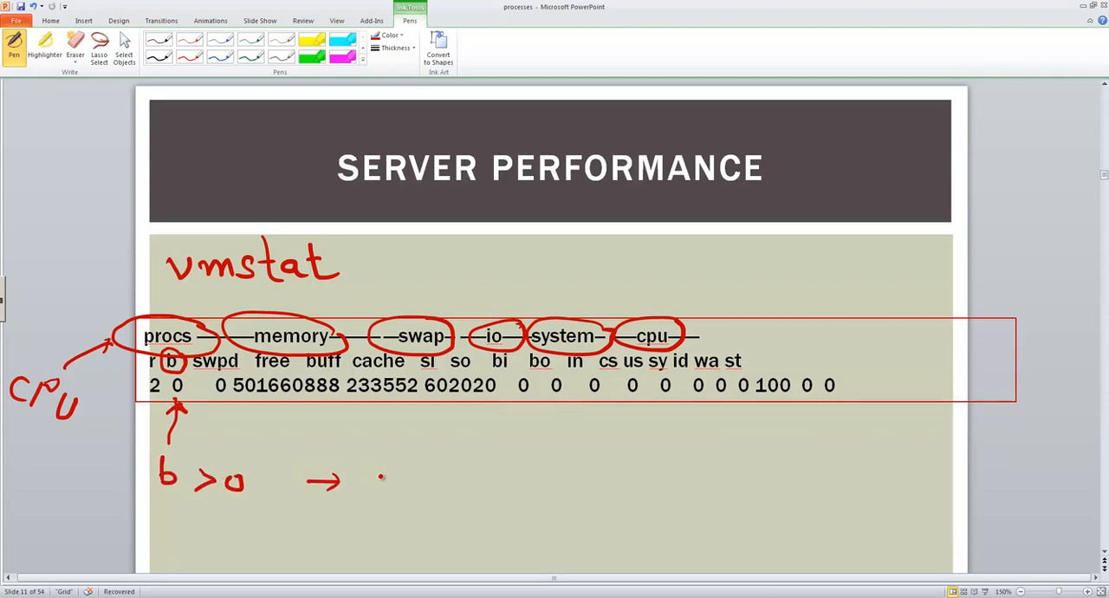
pyautogui.write('CPU is')
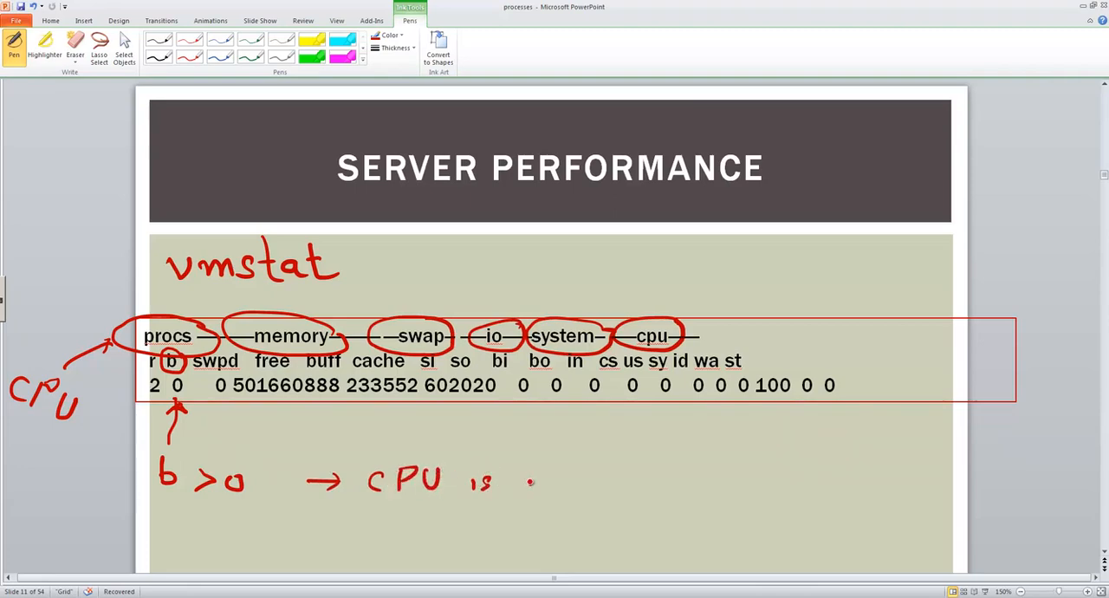
pyautogui.moveTo(529, 481); pyautogui.dragTo(607, 485)
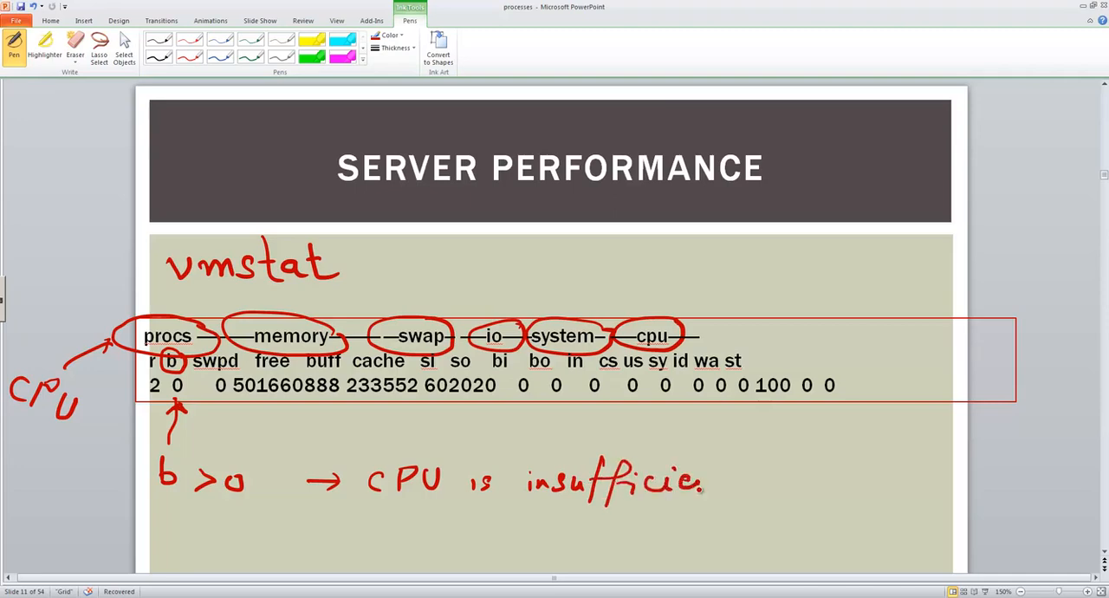
pyautogui.moveTo(702, 481); pyautogui.dragTo(737, 450)
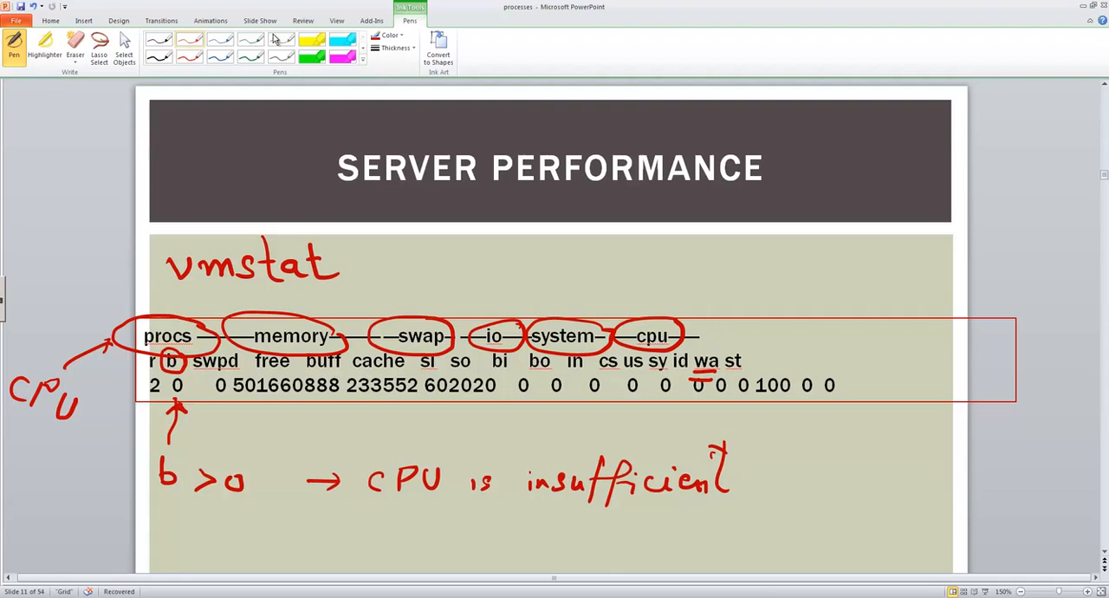
pyautogui.moveTo(343, 44)
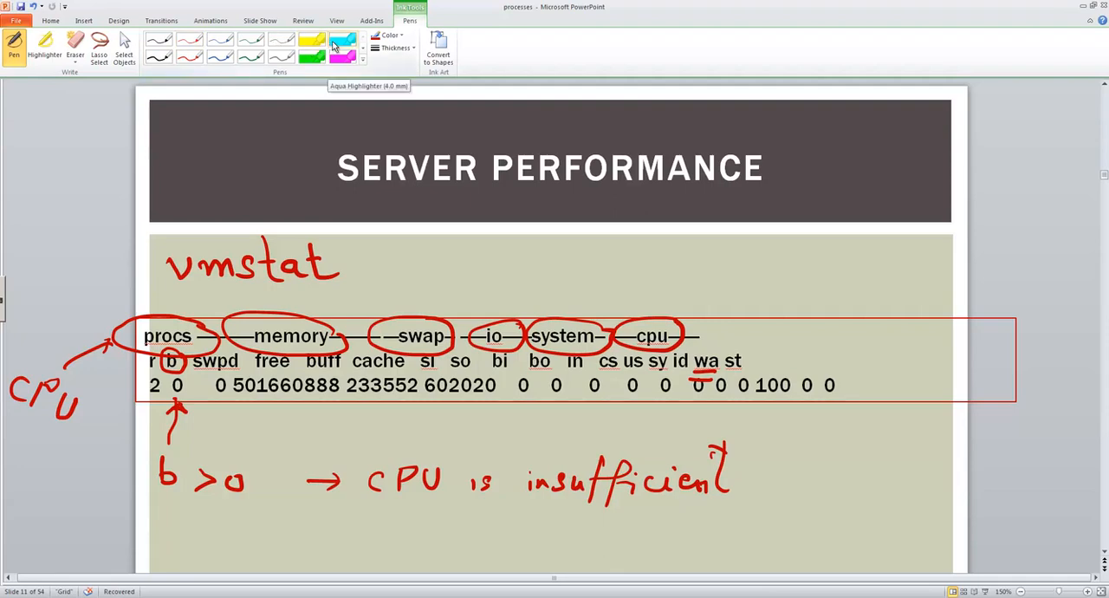
# Step: Switch to Aqua Highlighter, set its thickness, and write 'wa > 0' below the CPU note
pyautogui.click(390, 36)
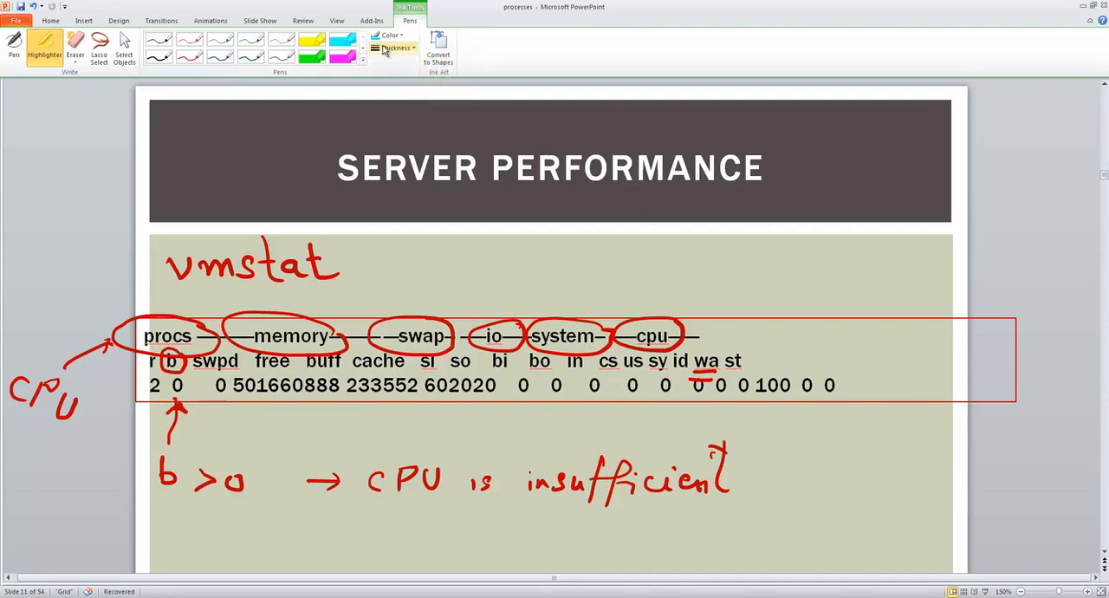
pyautogui.click(394, 48)
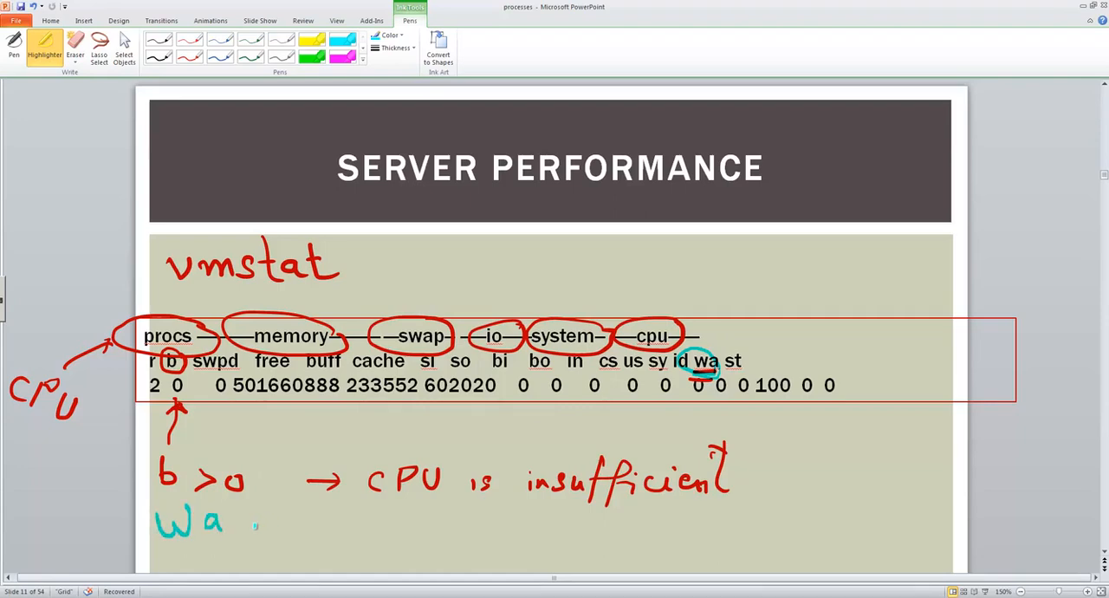
pyautogui.moveTo(251, 520); pyautogui.dragTo(320, 537)
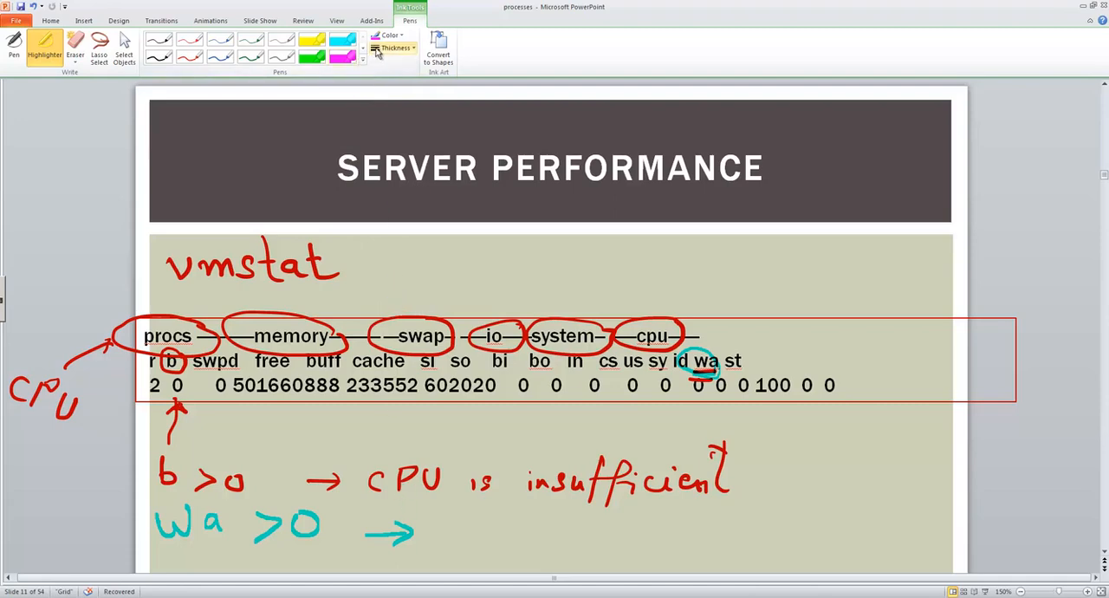
# Step: Switch to 4½ pt magenta ink and handwrite 'storage bottleneck' after the aqua arrow
pyautogui.click(395, 48)
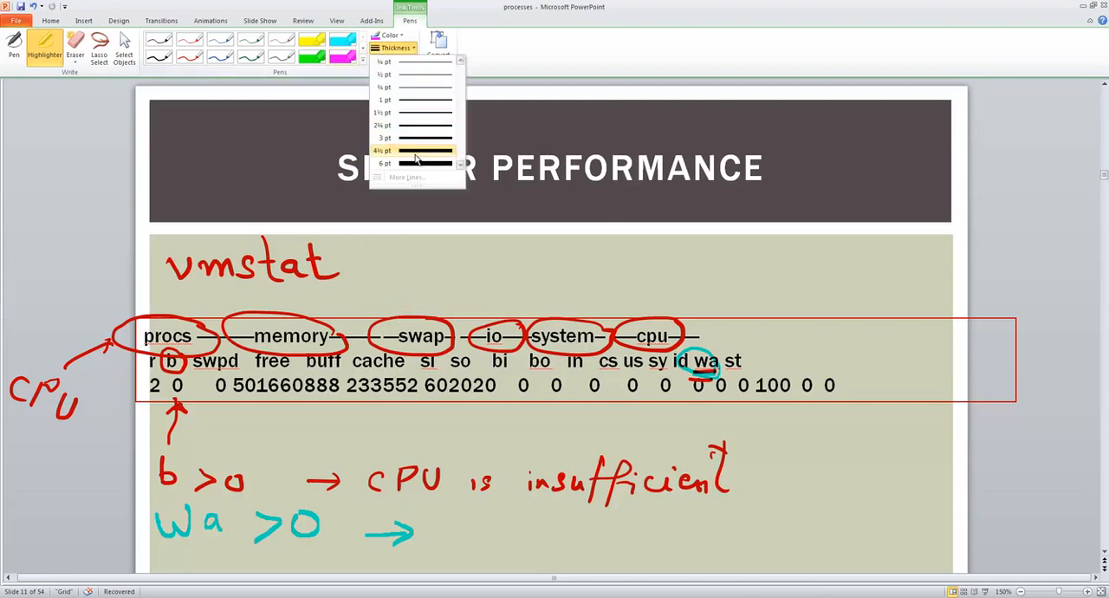
pyautogui.click(424, 150)
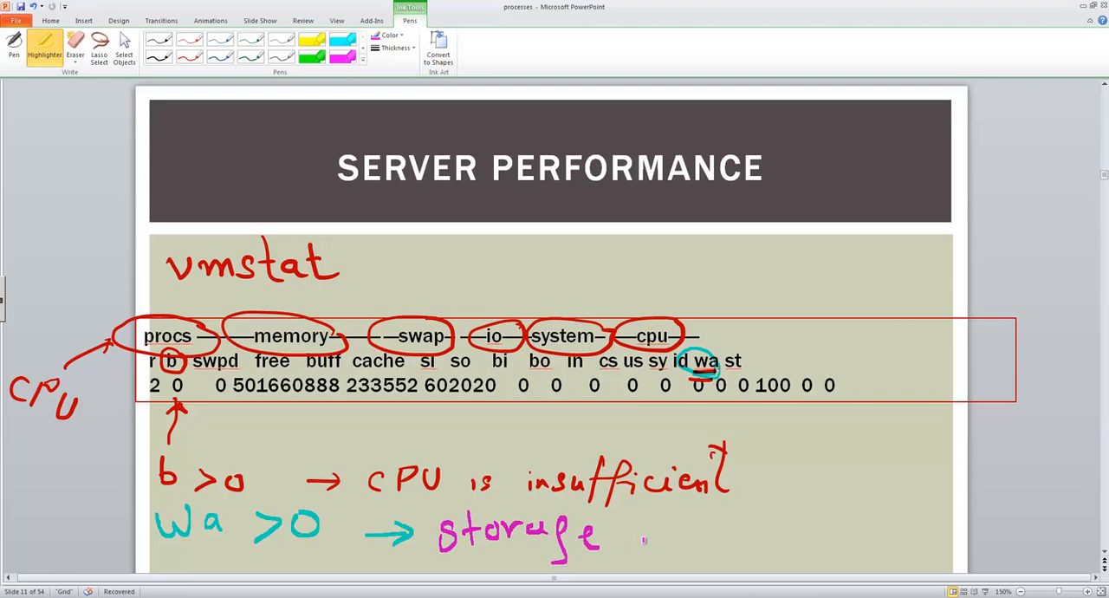
pyautogui.moveTo(637, 533); pyautogui.dragTo(715, 533)
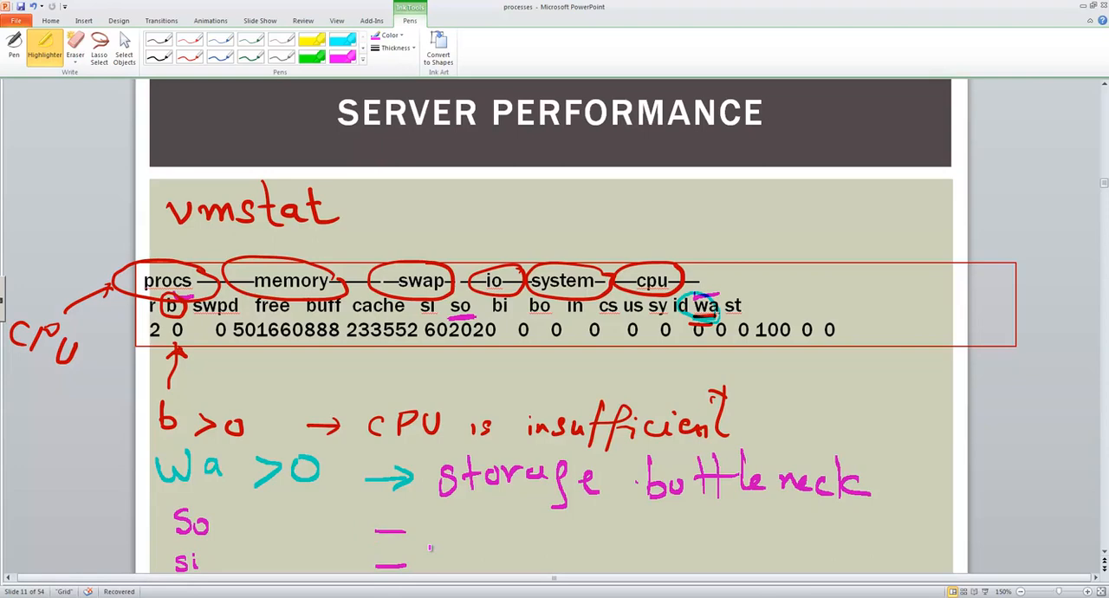
# Step: Draw a magenta brace grouping the so and si notes and label it 'swapping'
pyautogui.moveTo(433, 520); pyautogui.dragTo(494, 555)
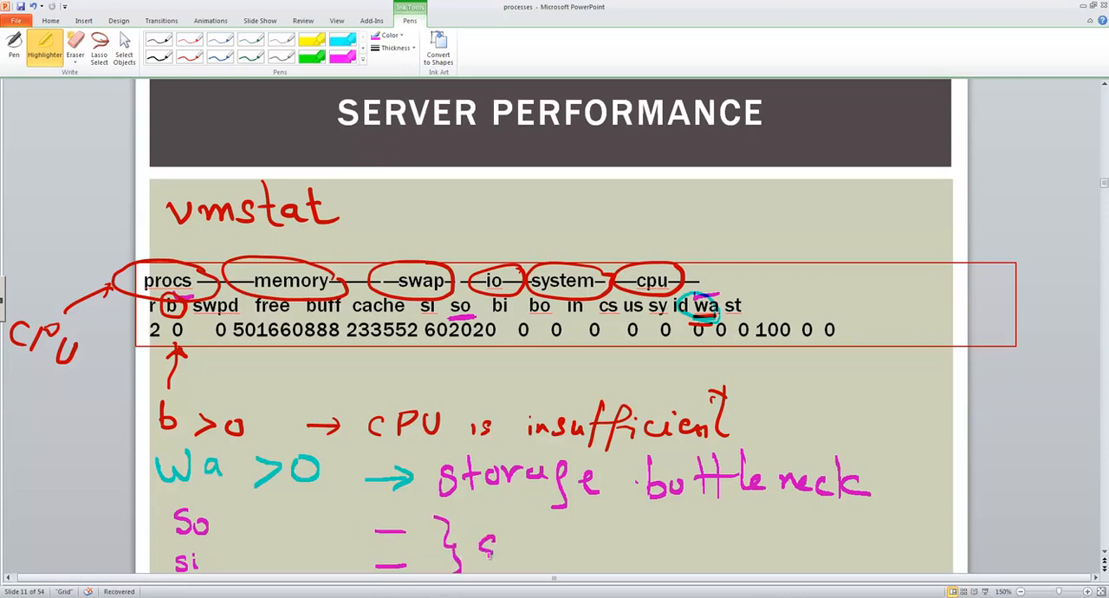
pyautogui.moveTo(481, 542); pyautogui.dragTo(594, 551)
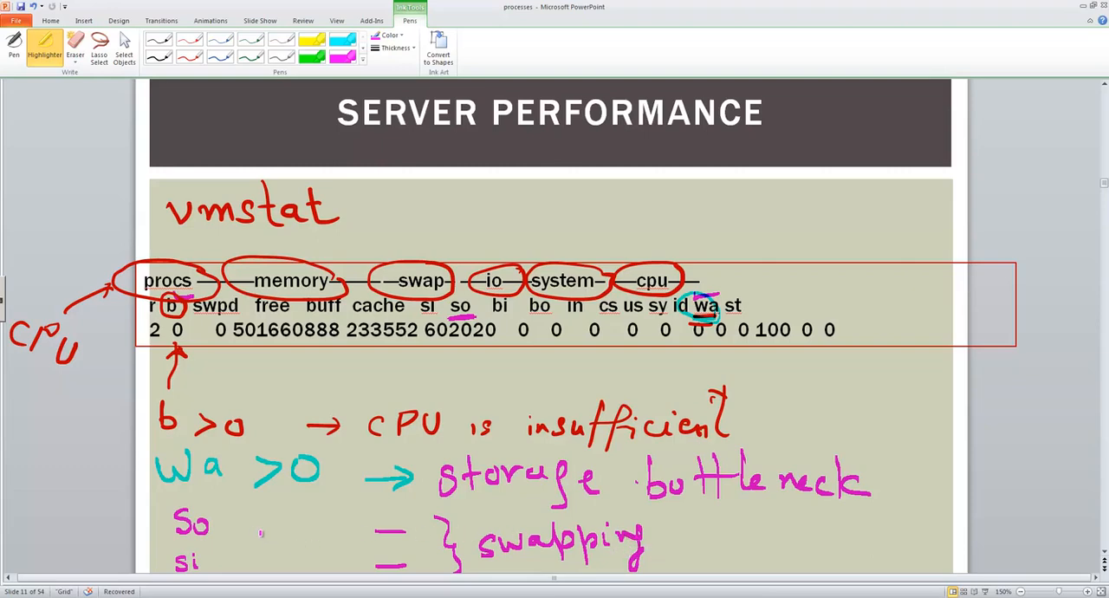
pyautogui.moveTo(255, 538); pyautogui.dragTo(316, 515)
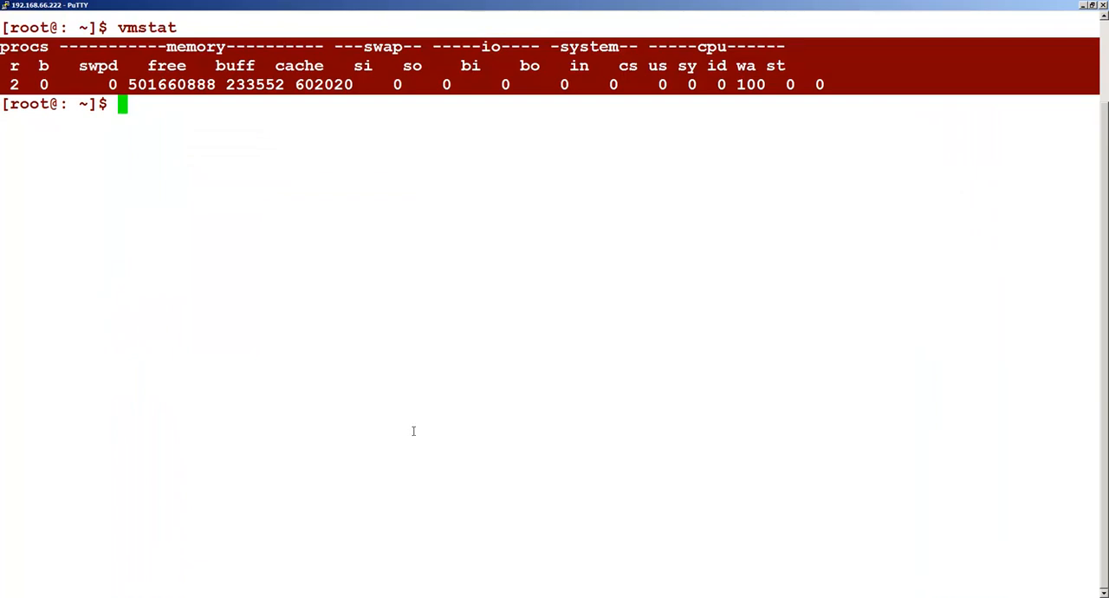
# Step: Run vmstat once, then start 'vmstat 1 100' for per-second reports
pyautogui.write('vmstat')
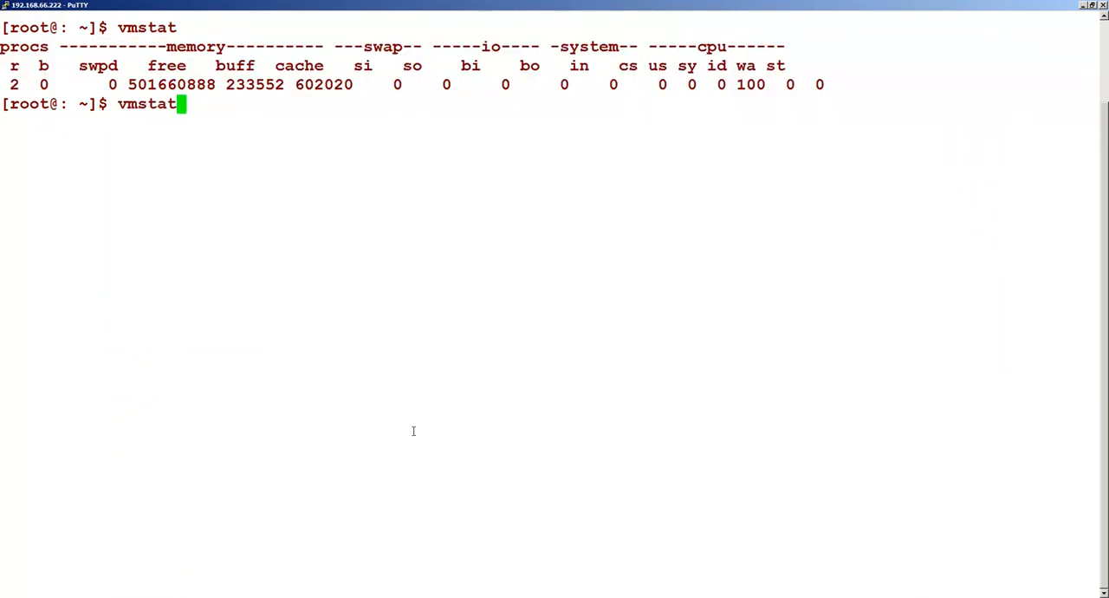
pyautogui.press('Return')
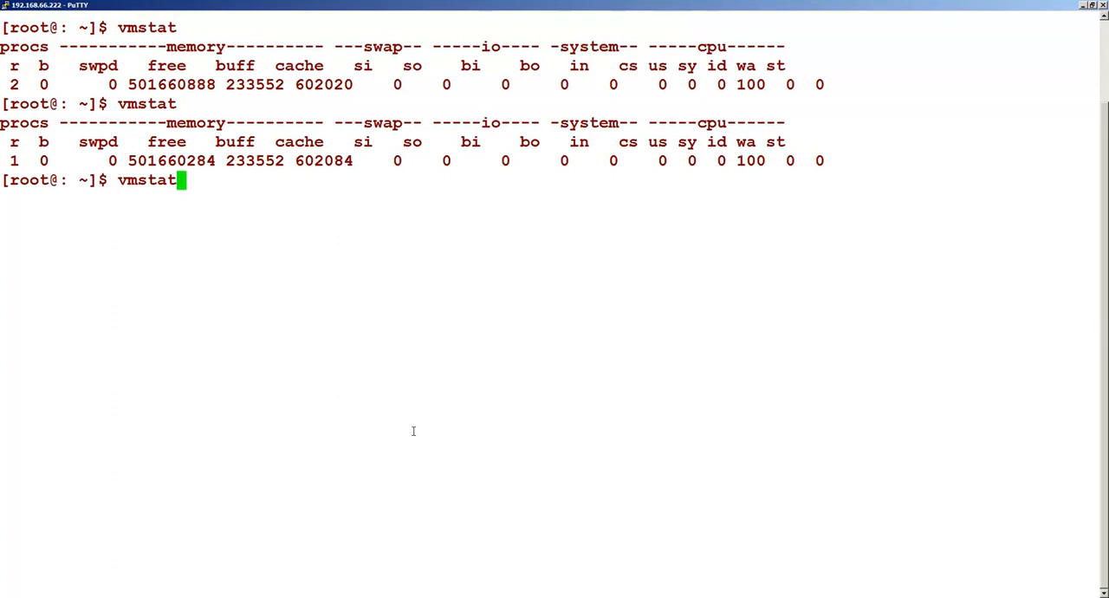
pyautogui.write('1')
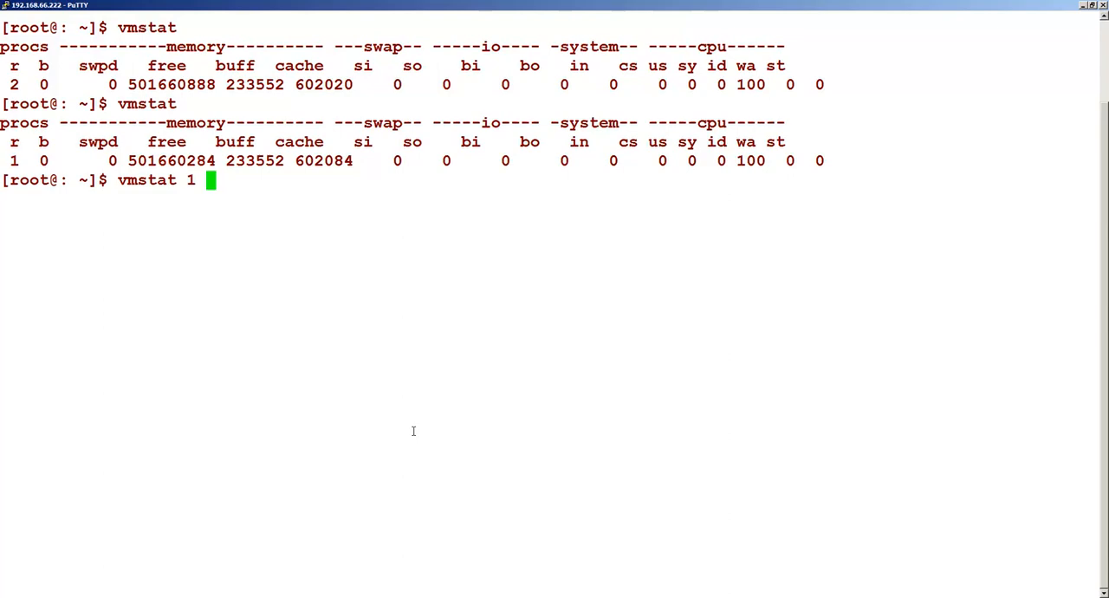
pyautogui.write('100')
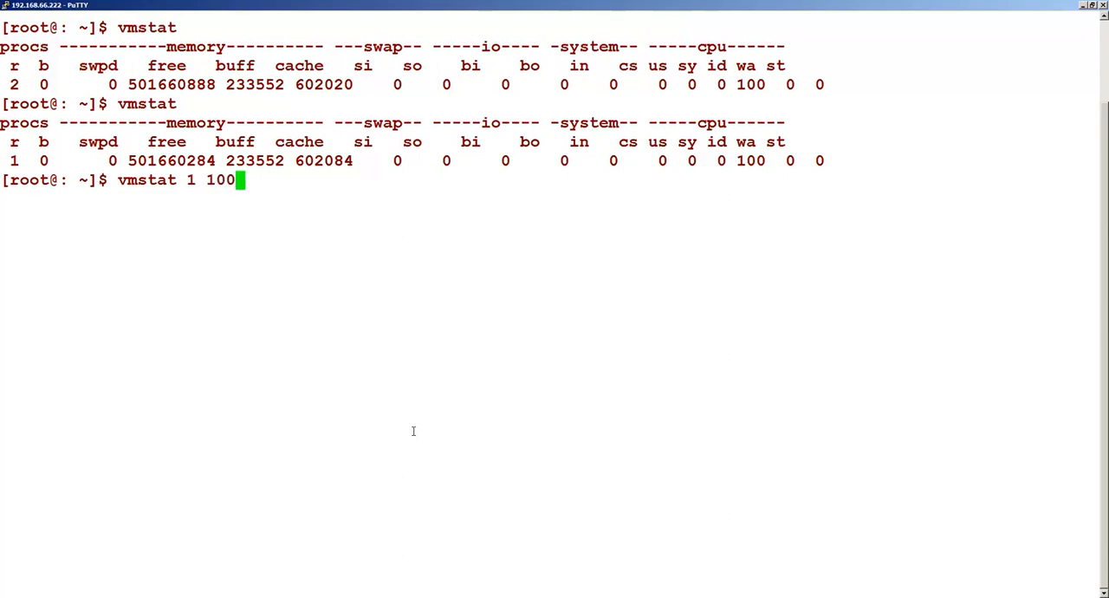
pyautogui.press('Return')
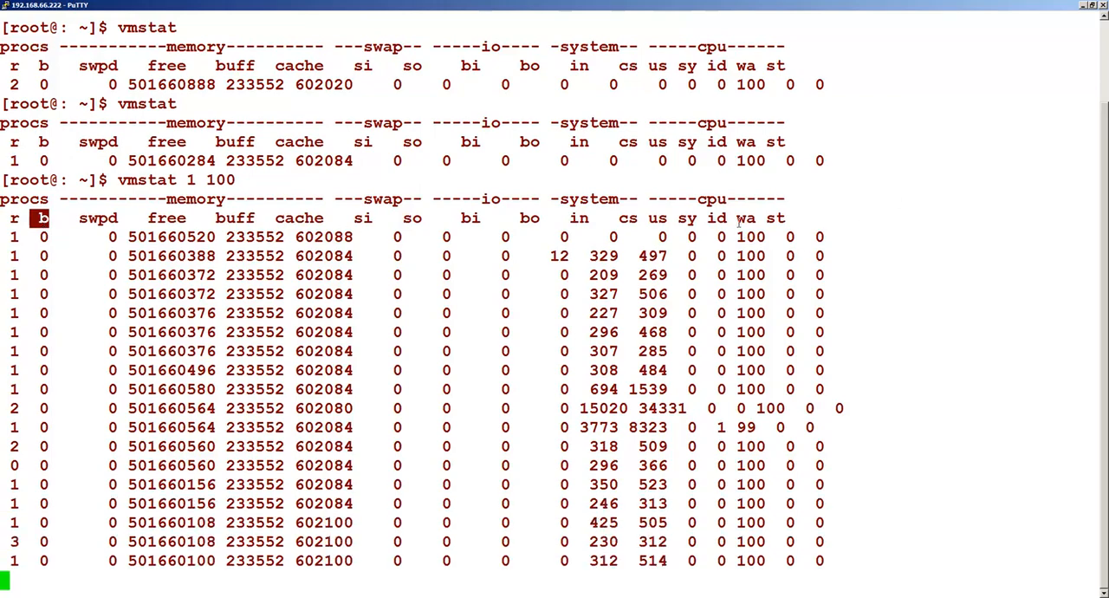
# Step: Scroll through the streaming vmstat 1 100 output past the reprinted column header
pyautogui.scroll(-3)
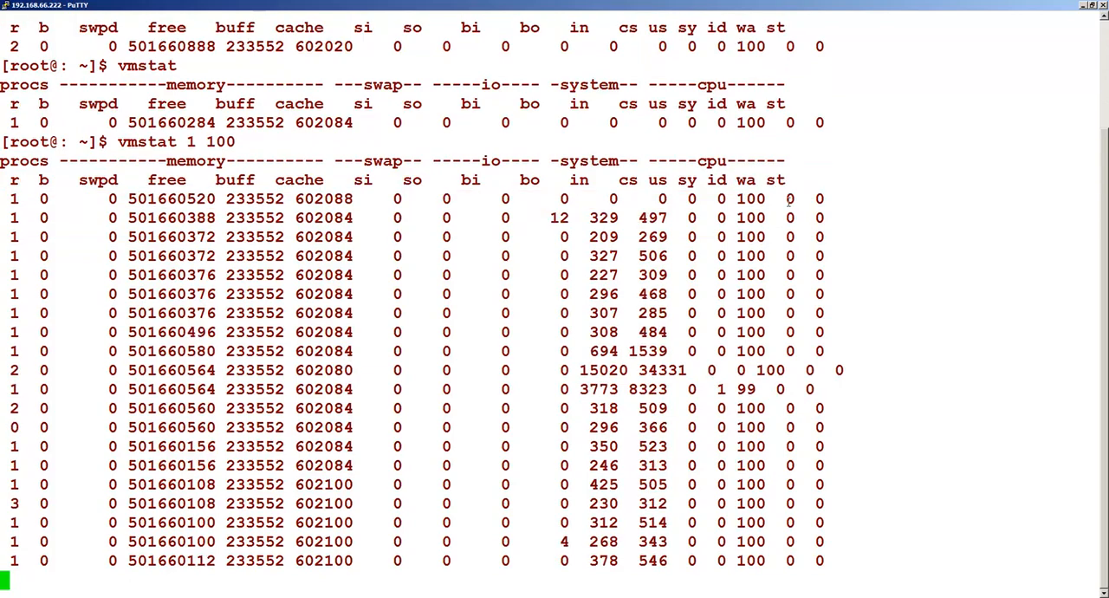
pyautogui.scroll(-3)
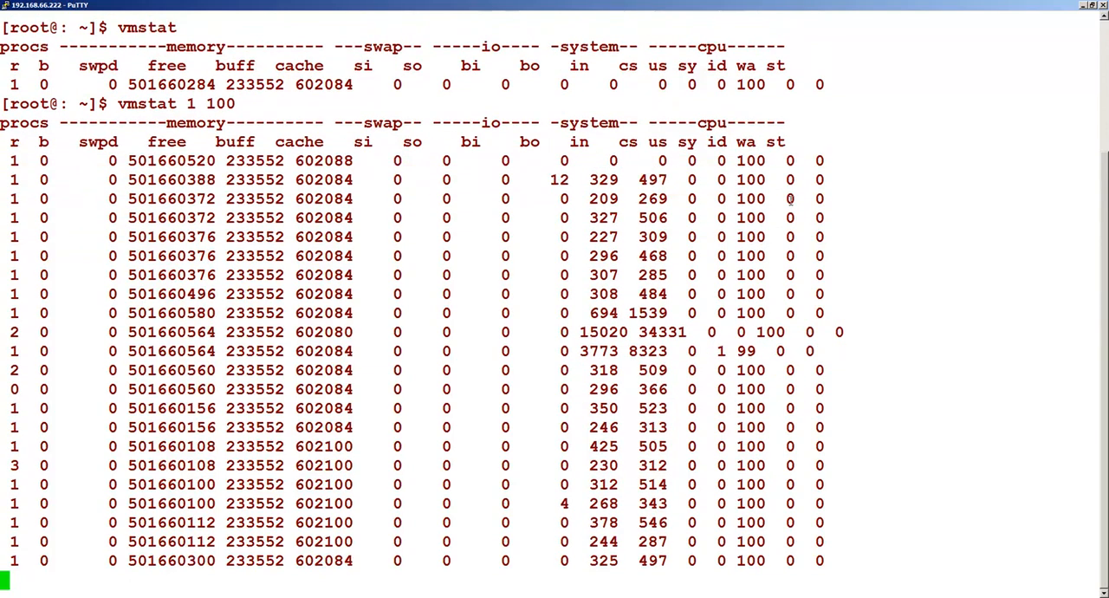
pyautogui.scroll(-3)
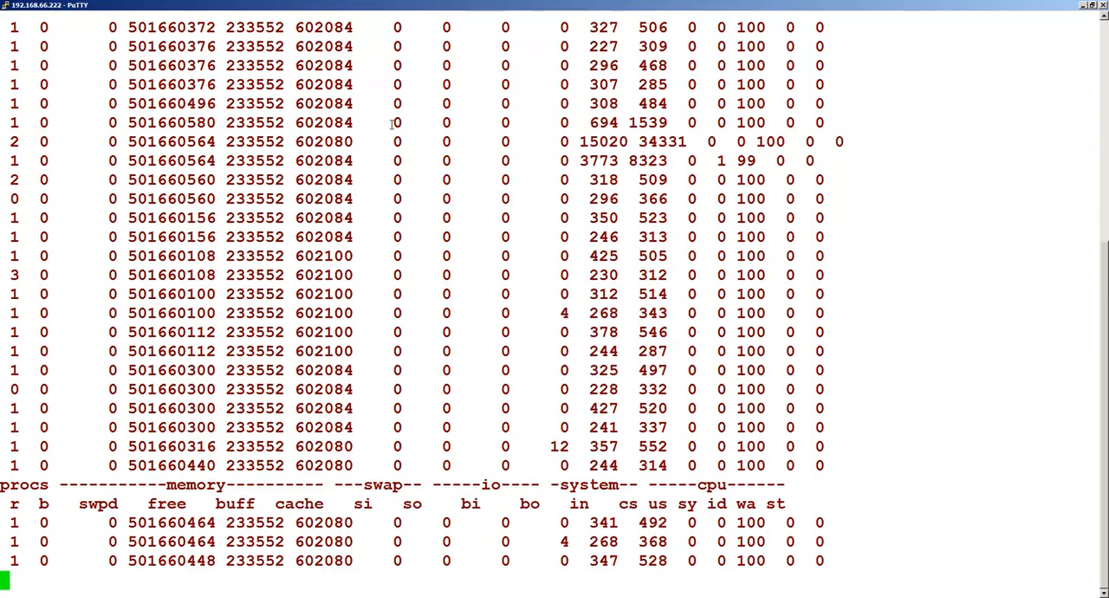
pyautogui.scroll(-3)
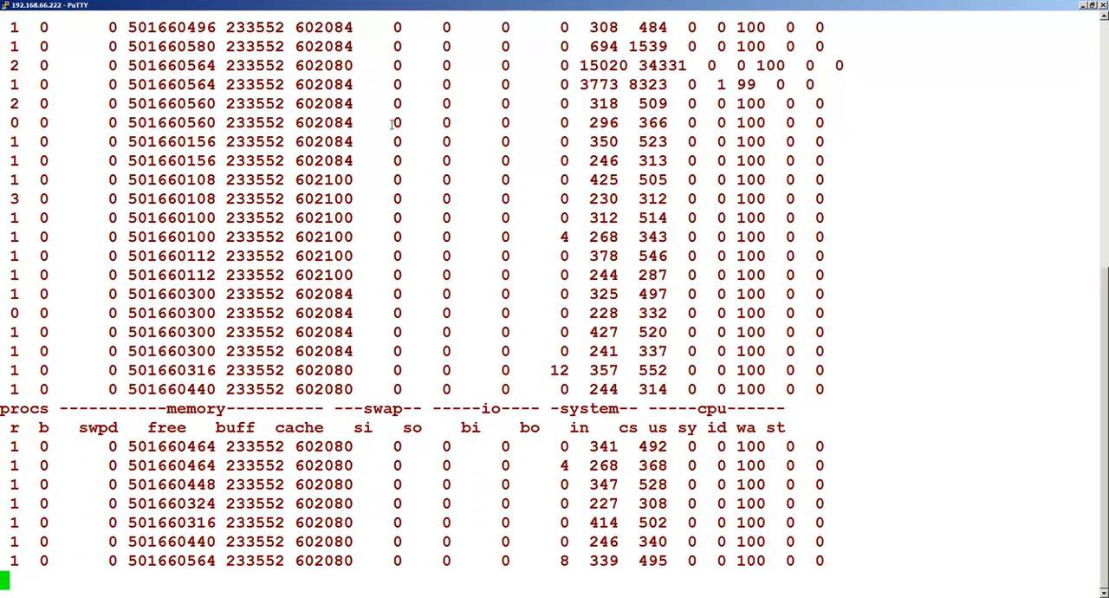
pyautogui.scroll(-3)
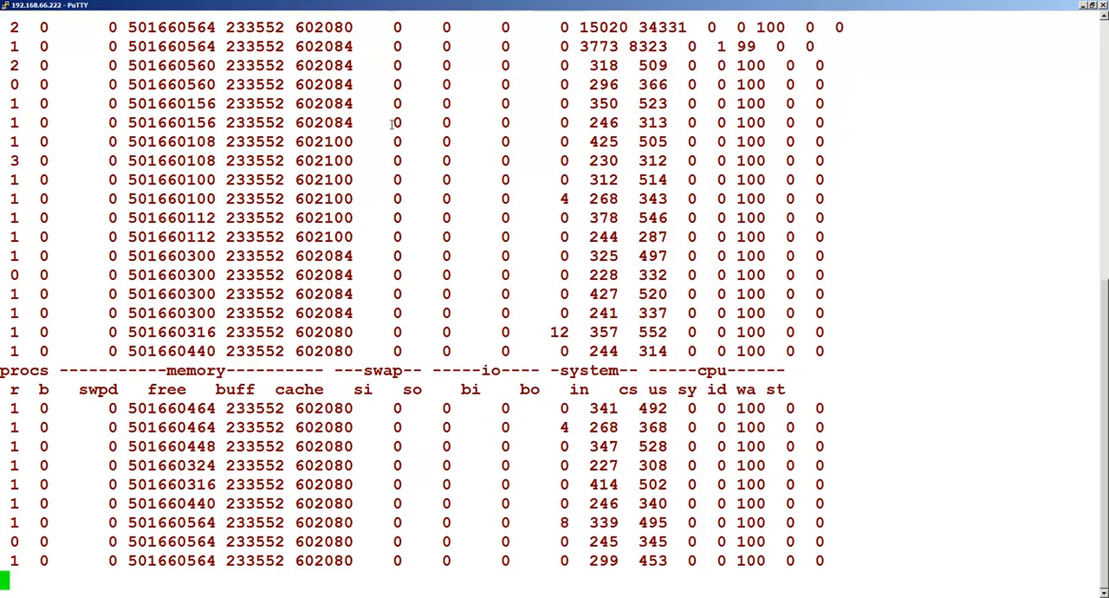